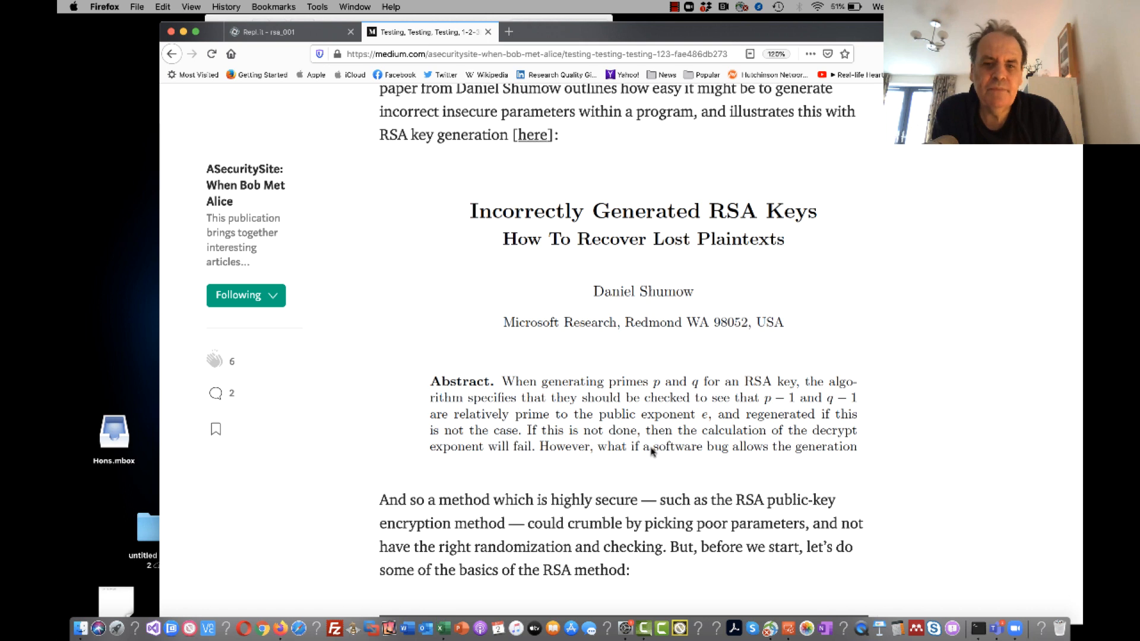
Switch to the rsa_001 repl, run the empty script to clear the console, and dismiss the examples popup.
click(290, 31)
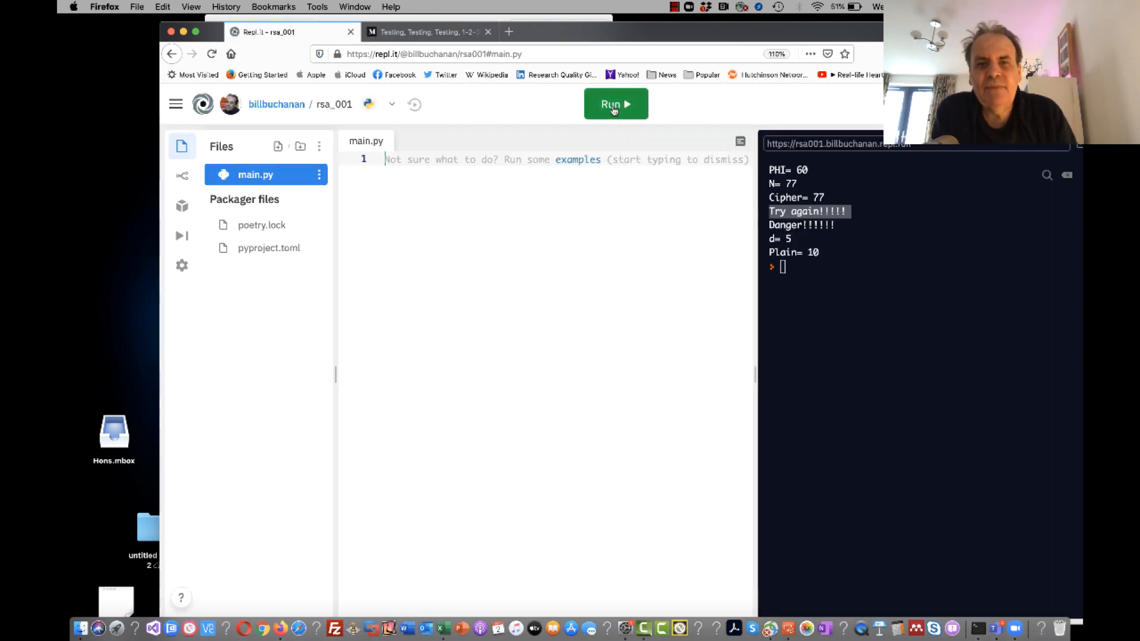
click(614, 104)
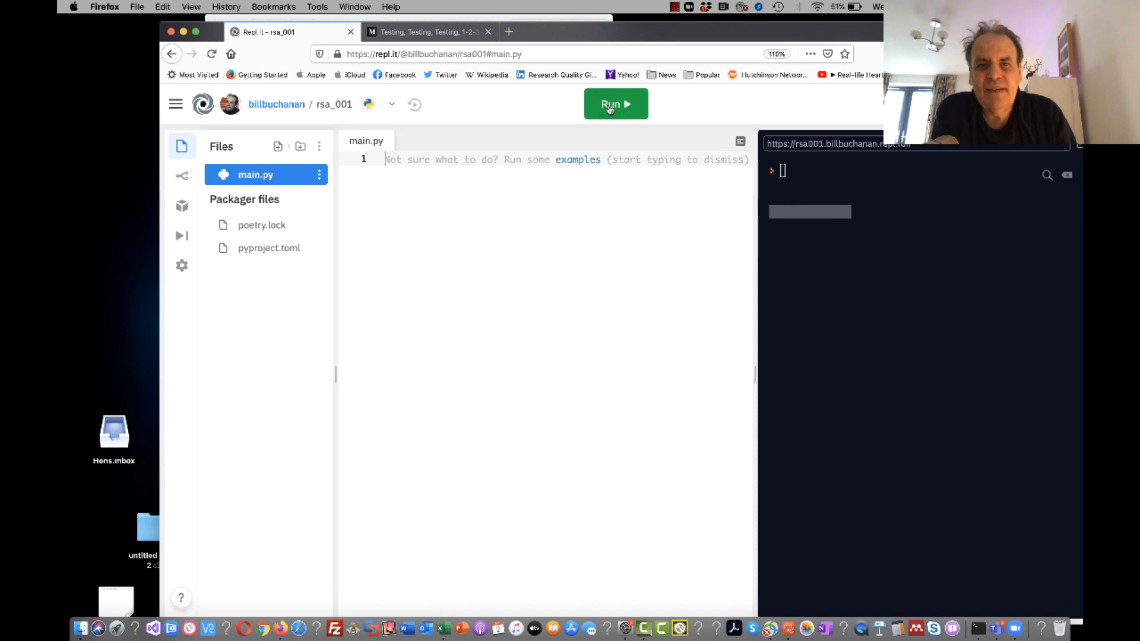
click(545, 159)
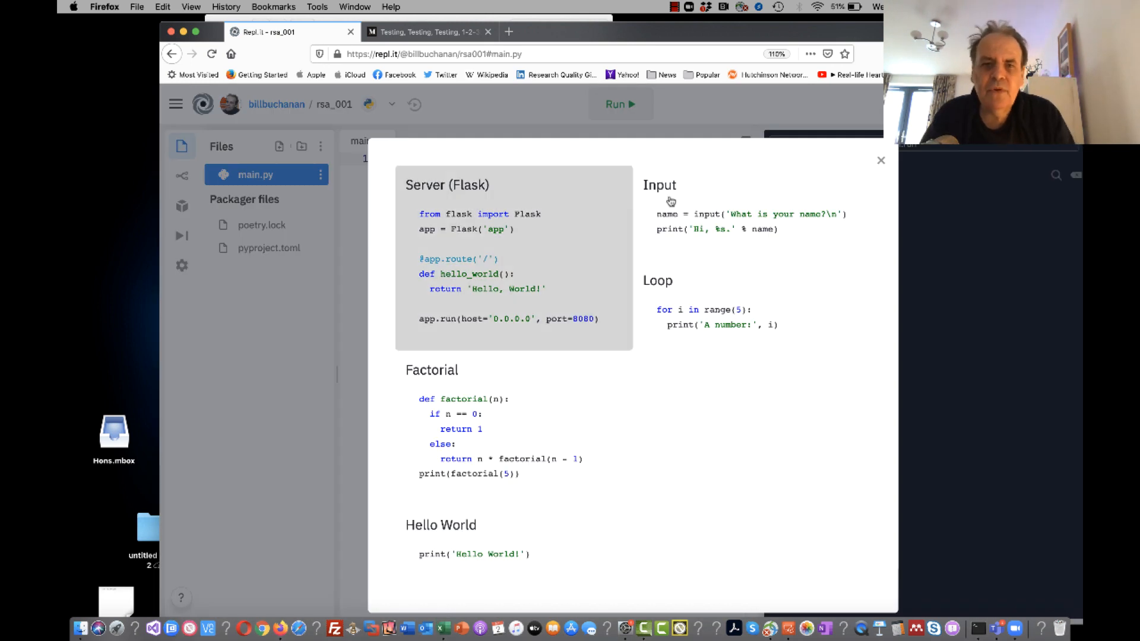
click(880, 160)
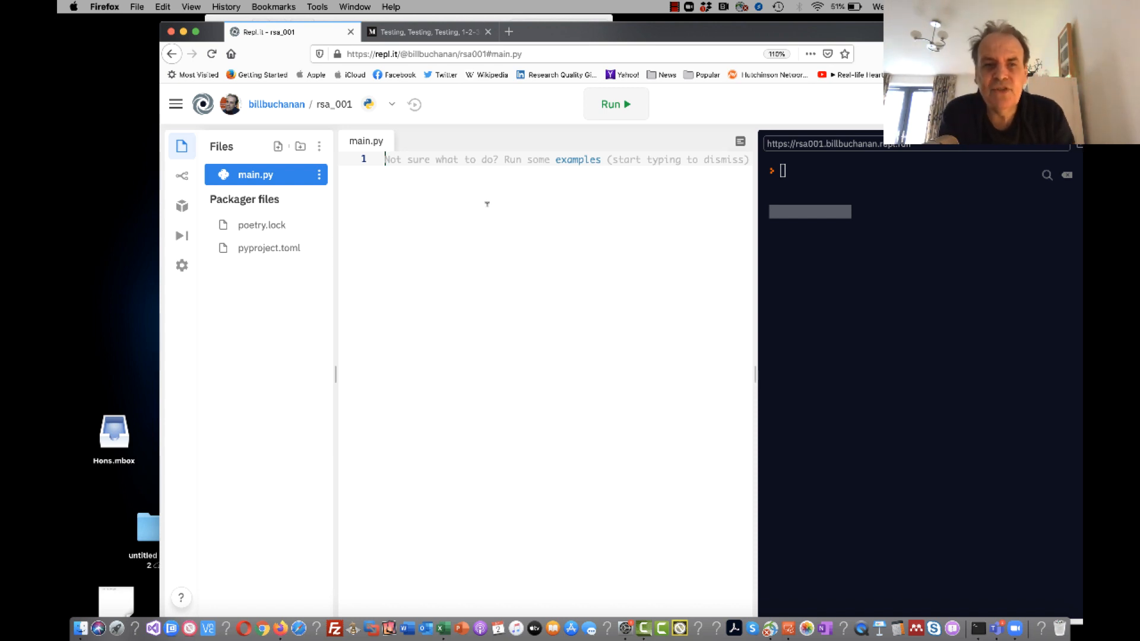
Define M = 10, p = 13, q = 7 and compute N = p*q in main.py.
key(enter)
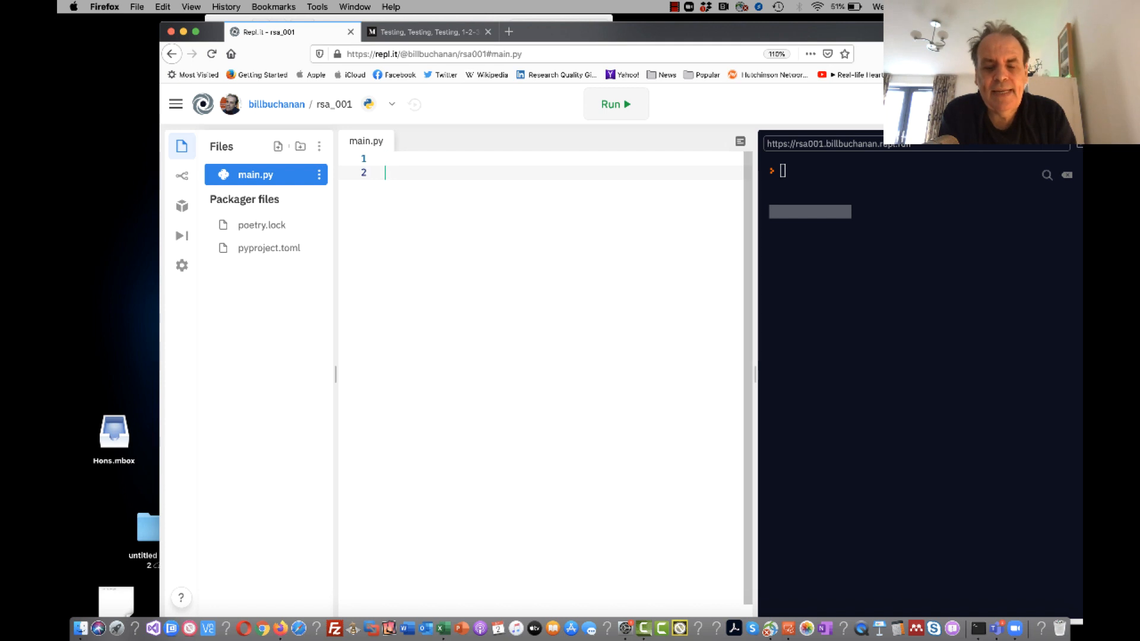
text(billbuchanan)
text(M = 10)
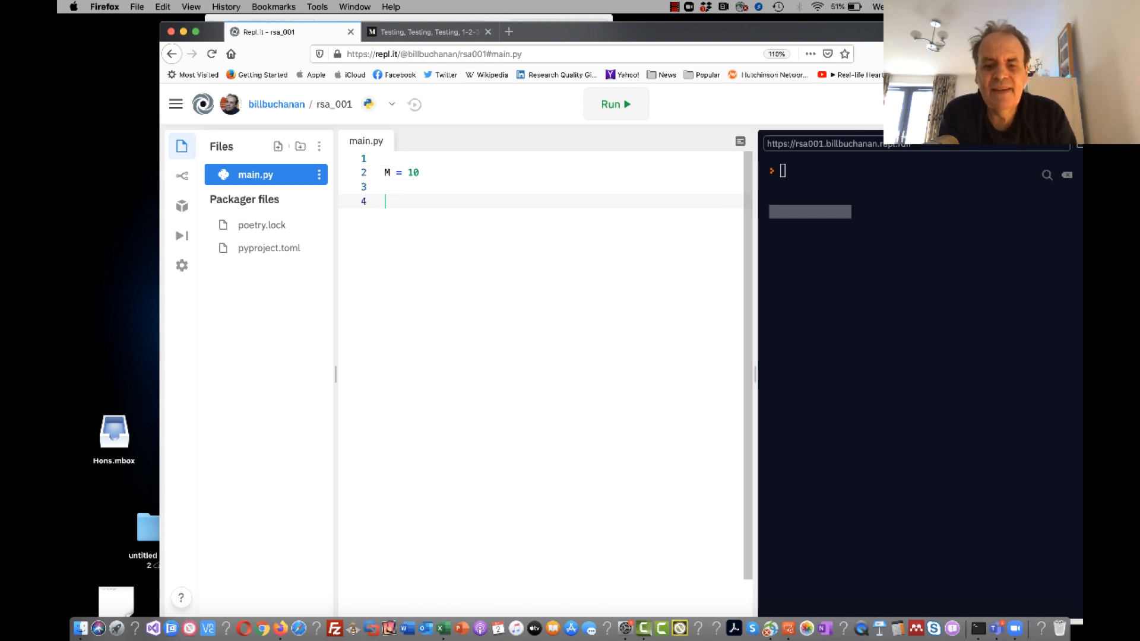
text(p=13)
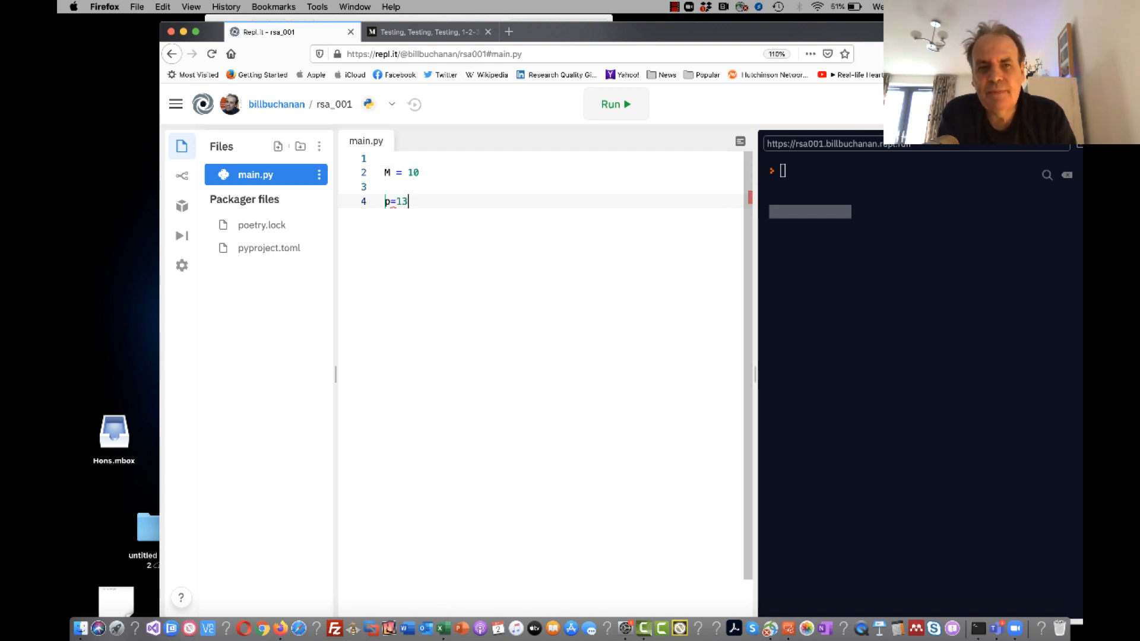
text(q)
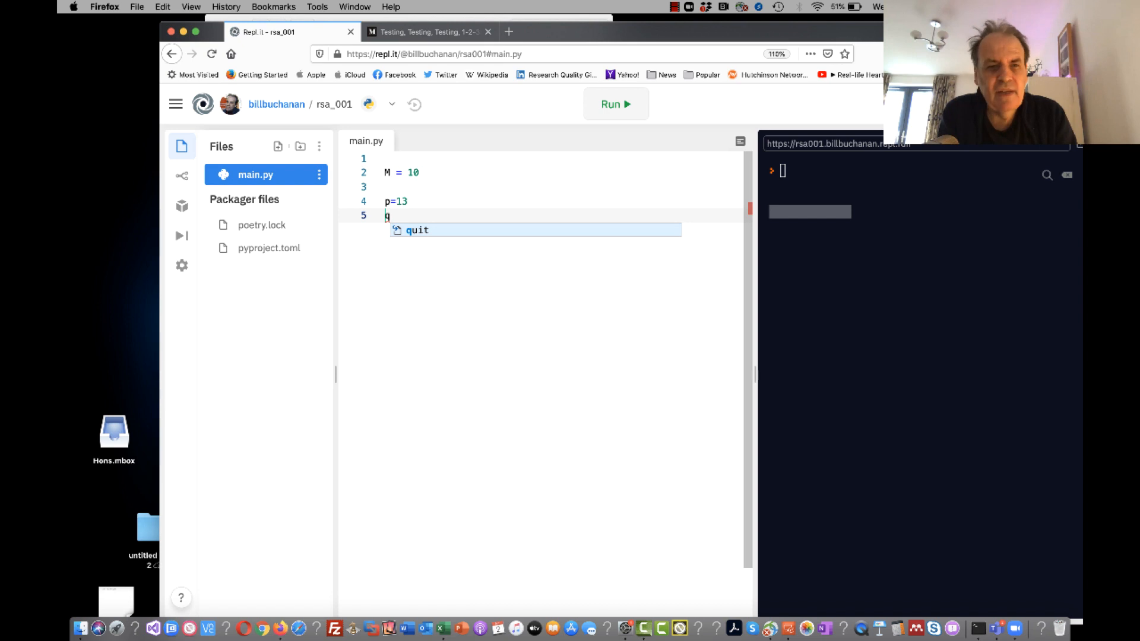
text(=7)
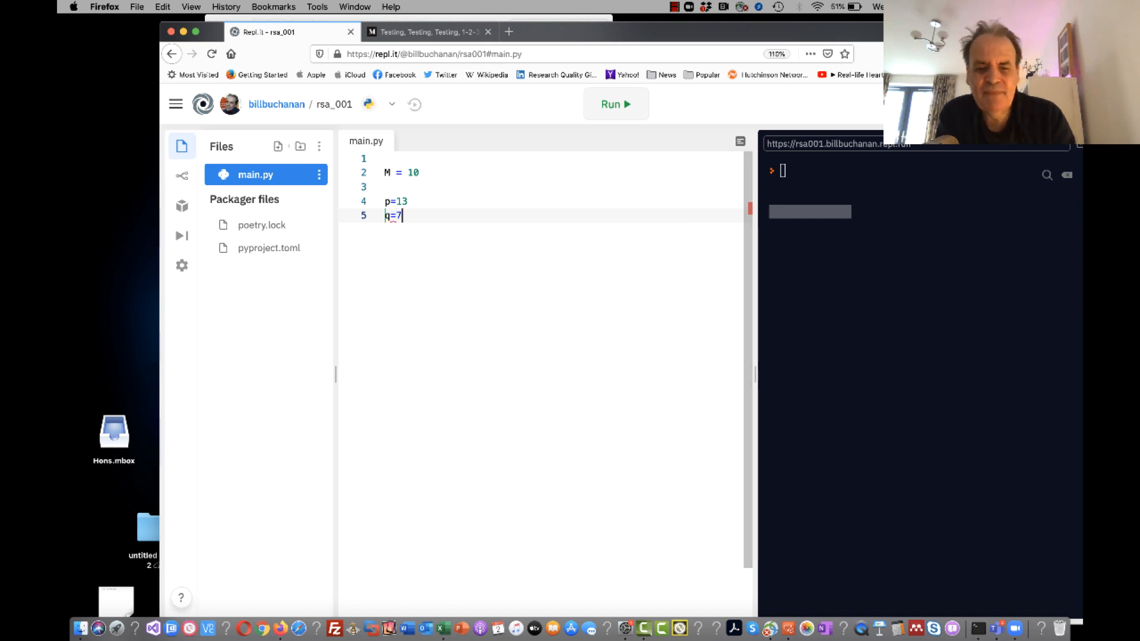
text(N)
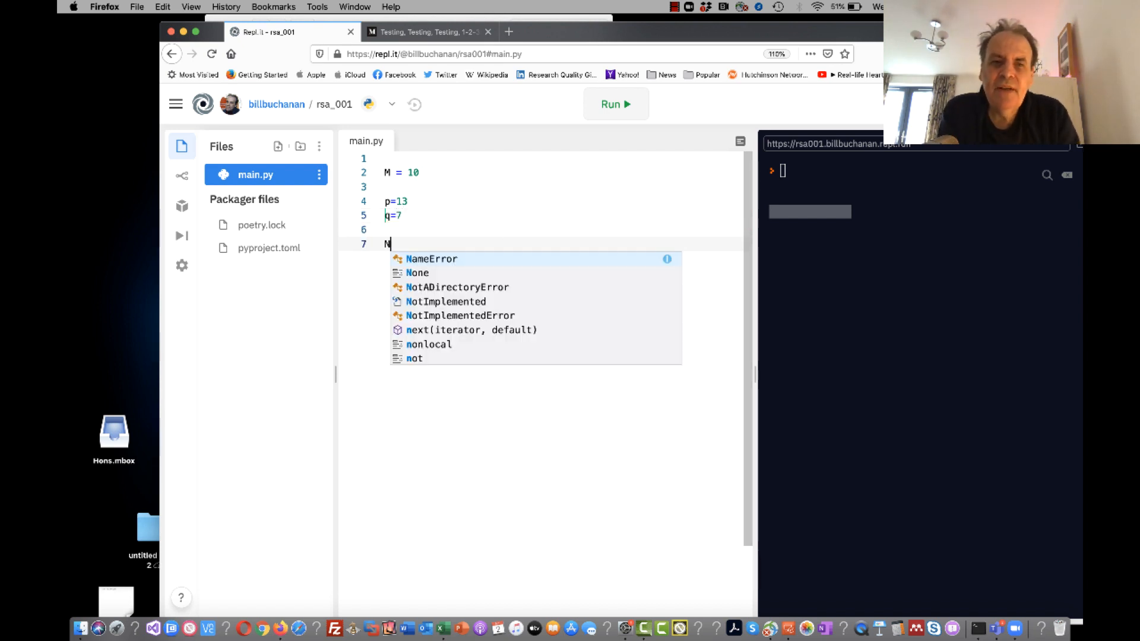
text(=)
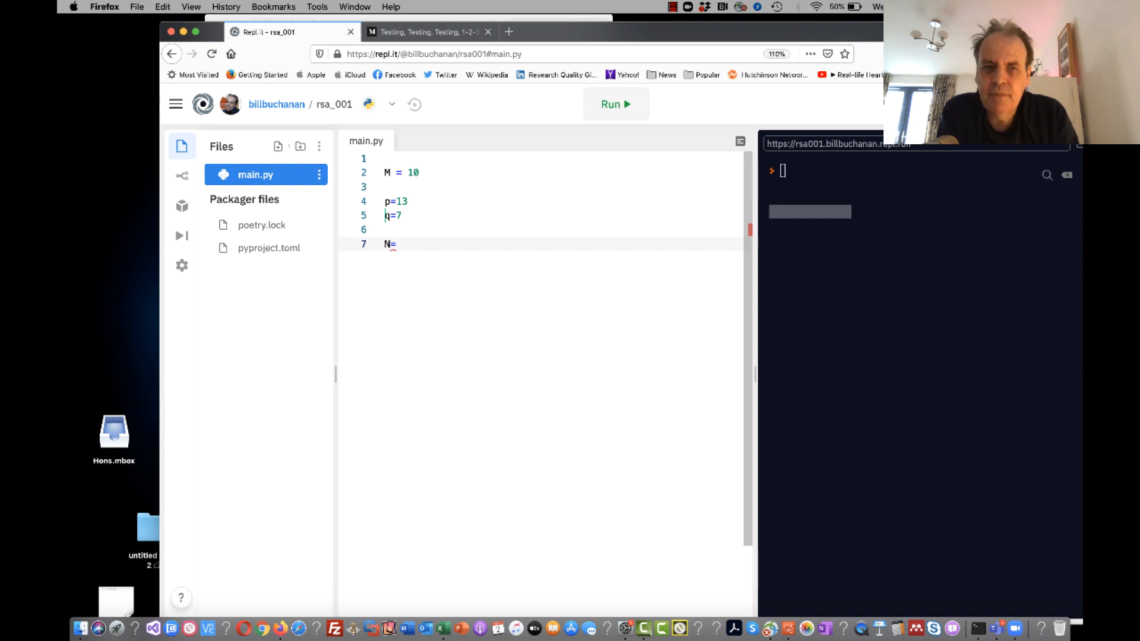
text(=p*q)
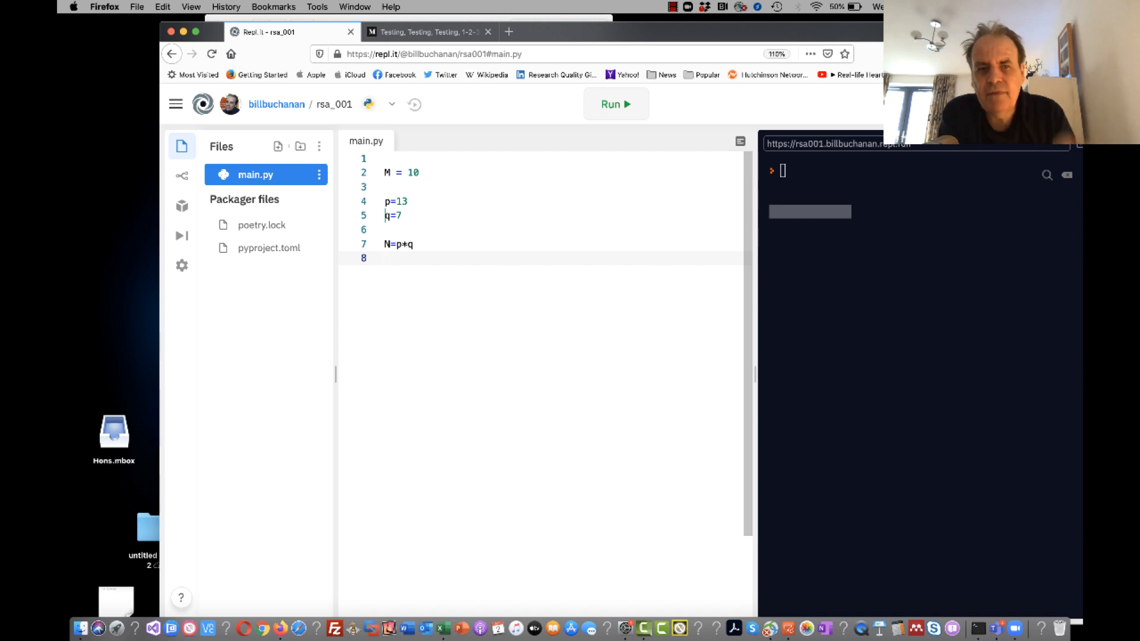
Compute PHI = (p-1)*(q-1) and add print statements for N and PHI.
text(PHI)
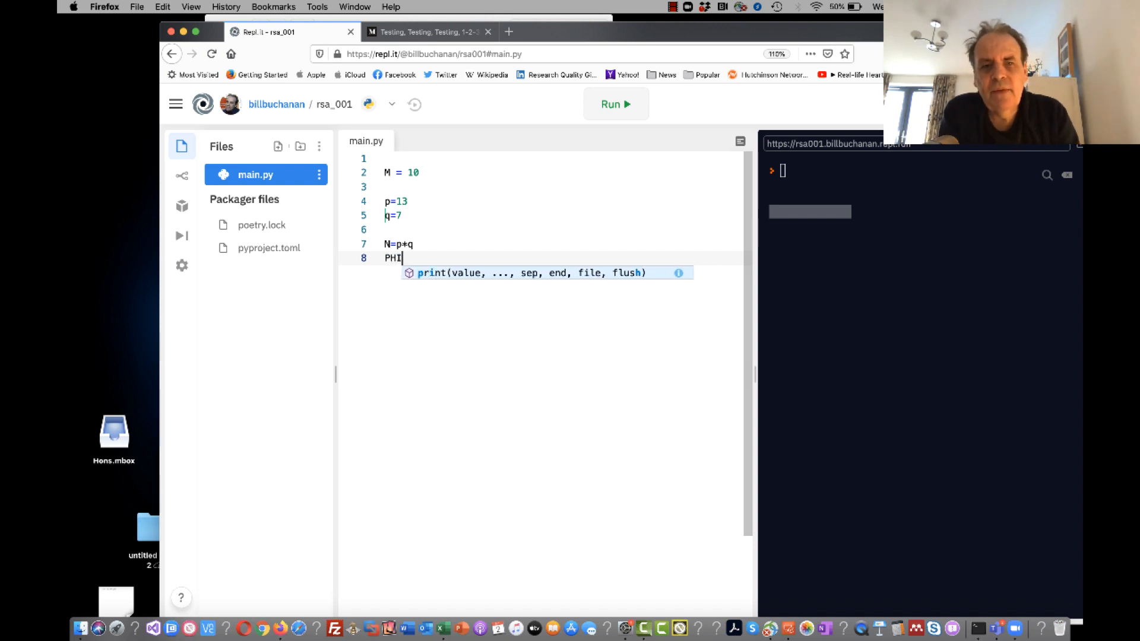
text(=)
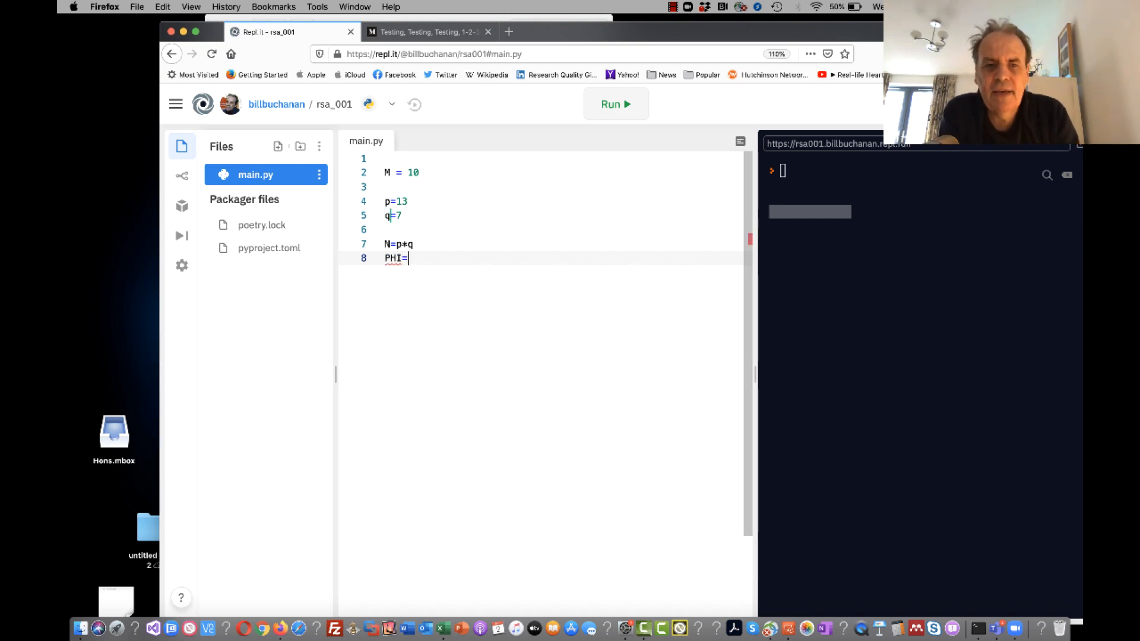
text((p-1)*(q-1)
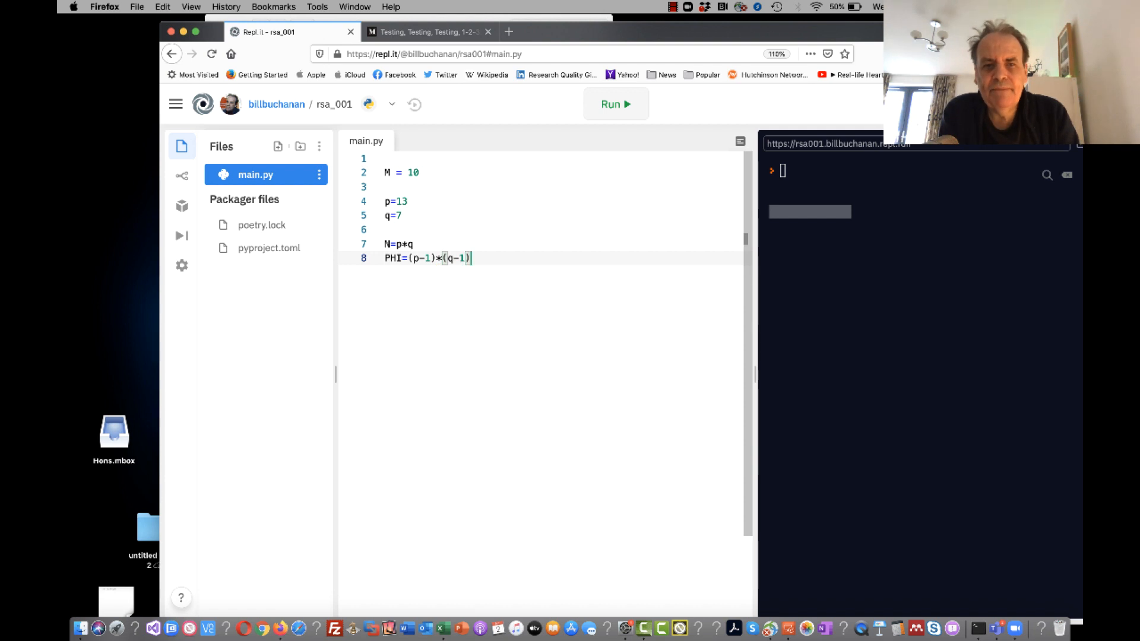
text(print)
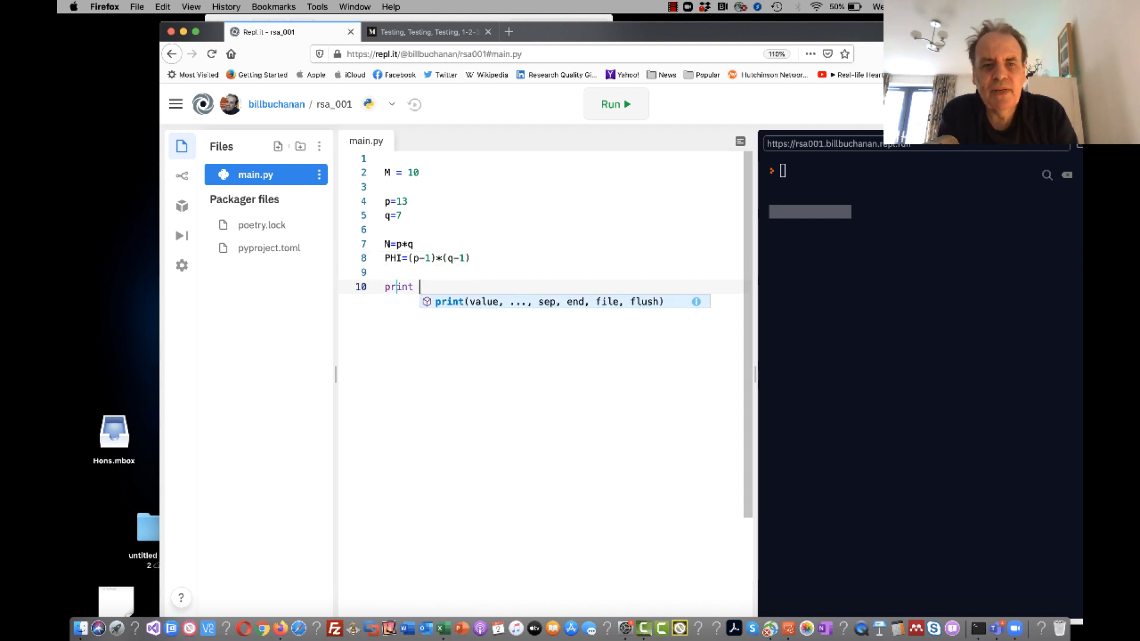
text((""))
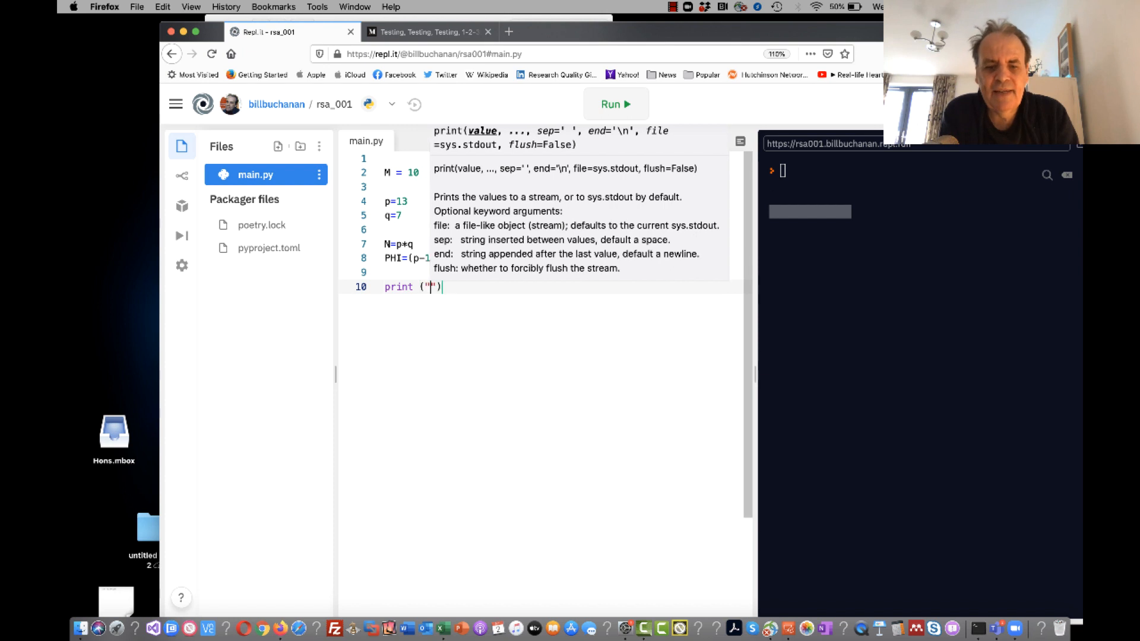
text(N=",)
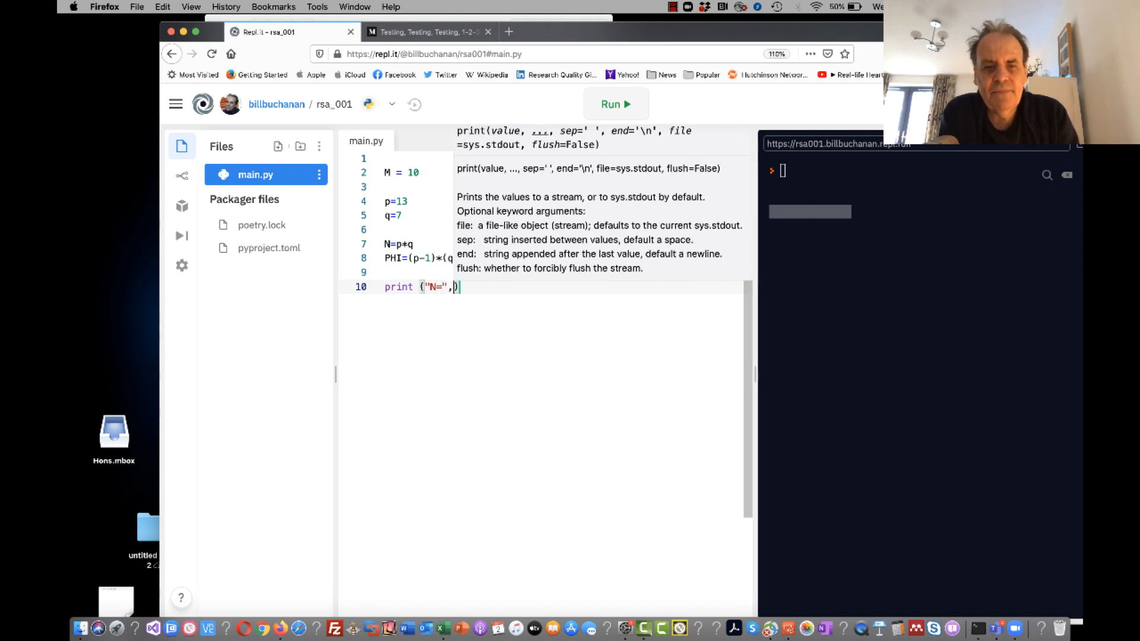
text(pr)
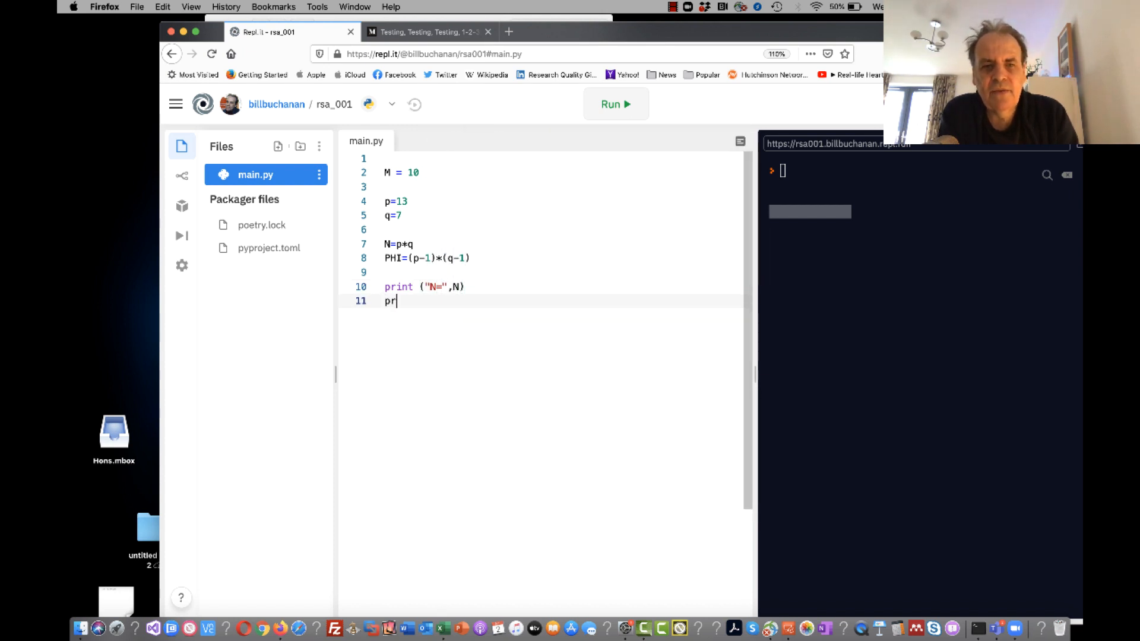
text(int)
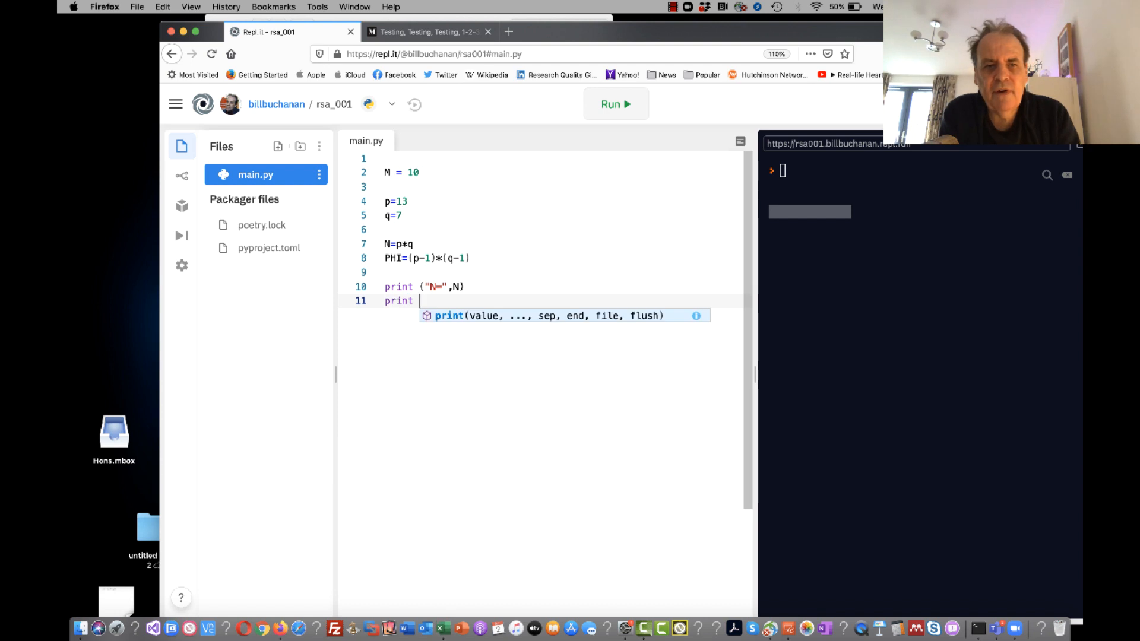
text((""))
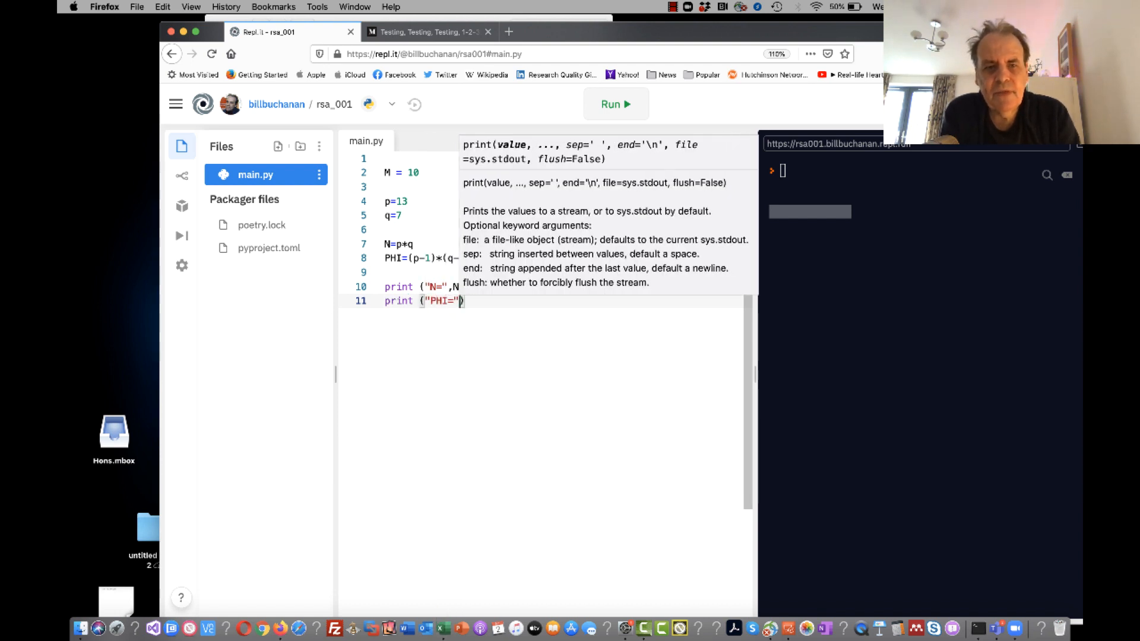
text(,PHI))
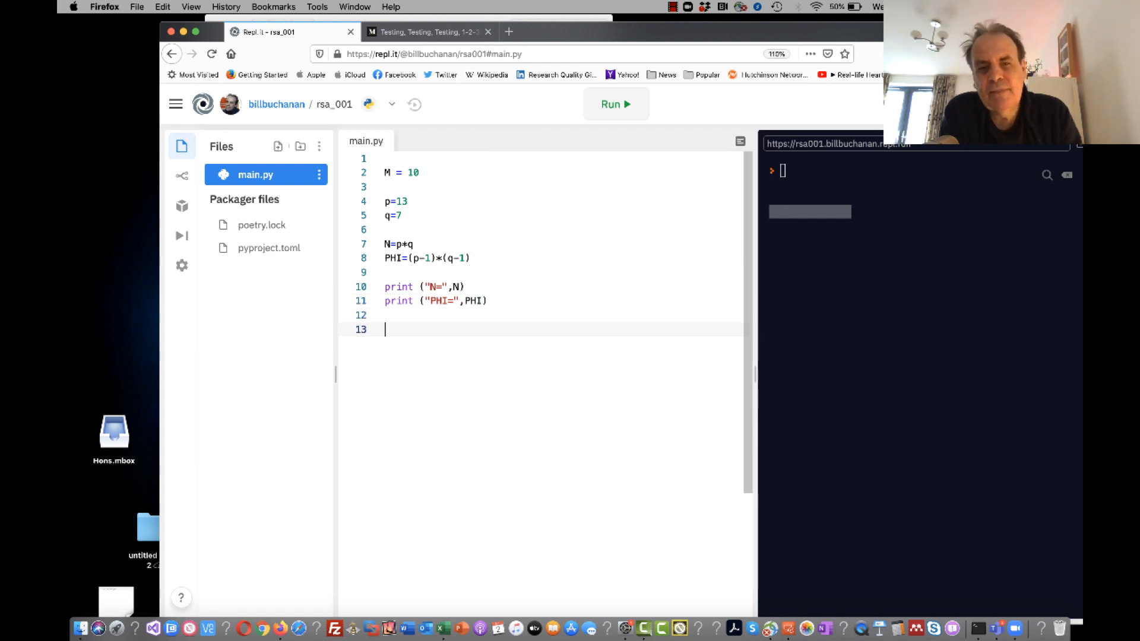
Run main.py to get N= 91 and PHI= 72, then start the line e=5.
click(615, 104)
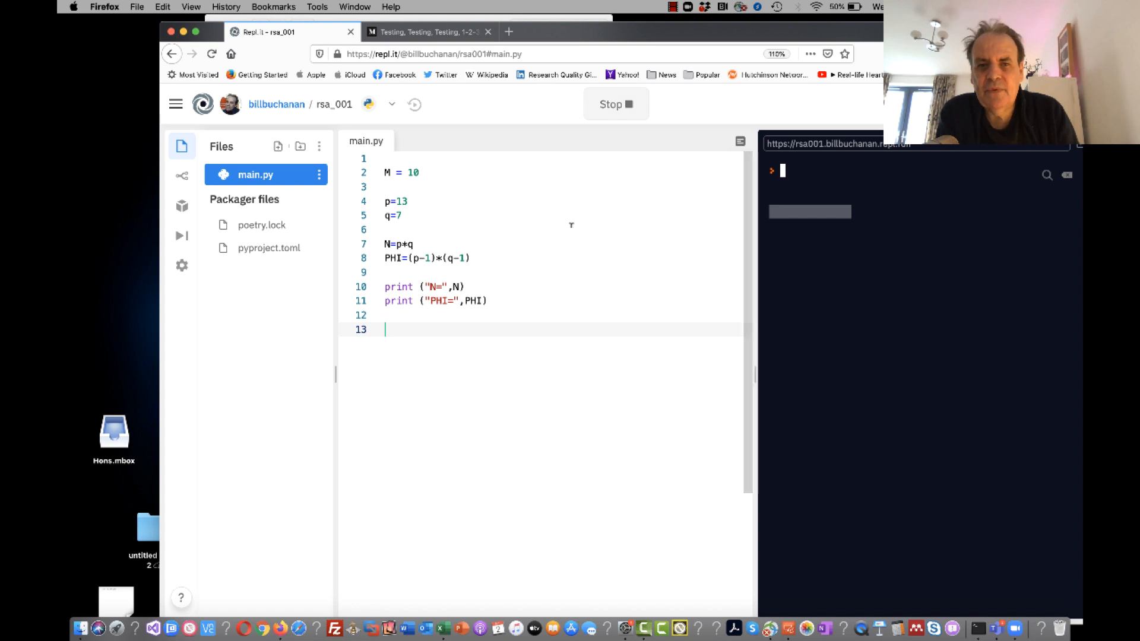
click(614, 104)
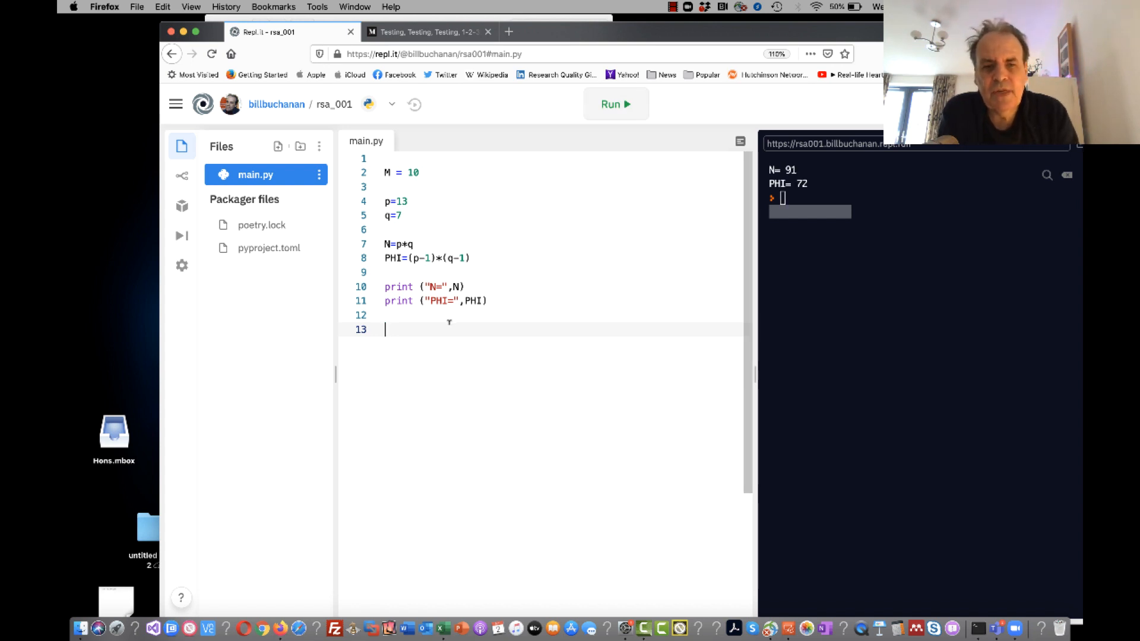
text(e=5)
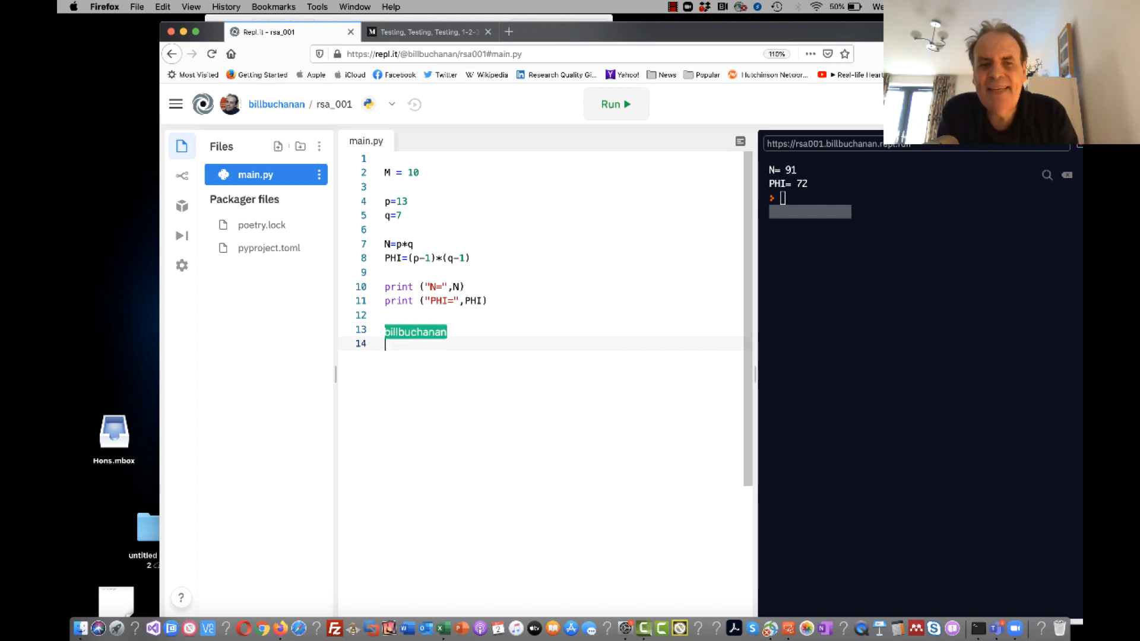
Set e=5, compute cipher=pow(M,e,N), print it as Cipher= and run to get Cipher= 82.
text(e=5)
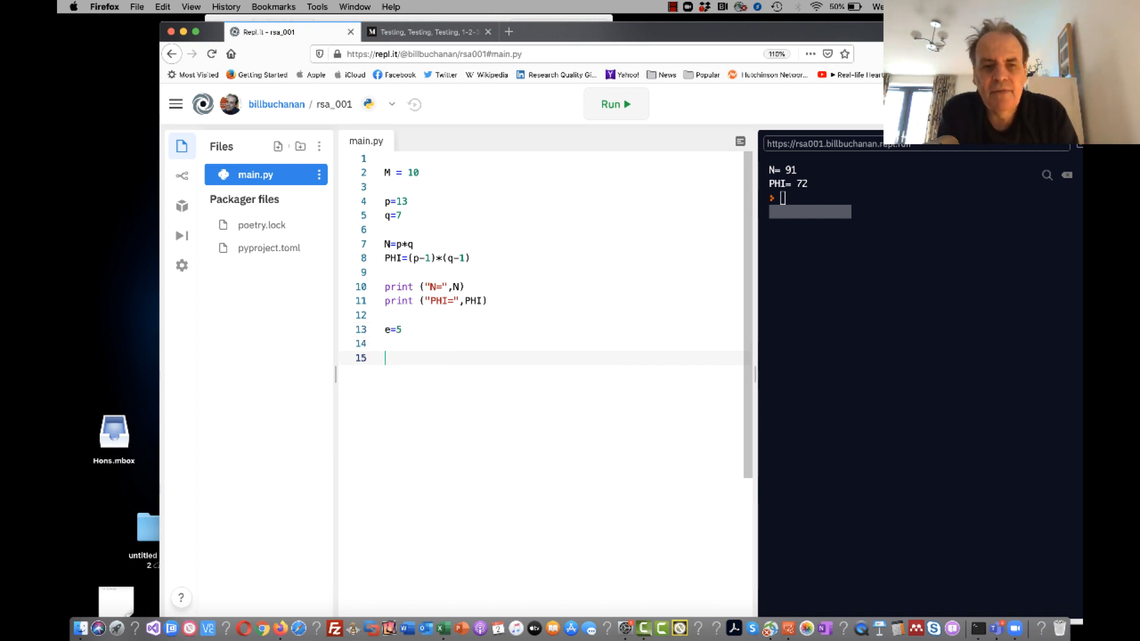
text(cipher=)
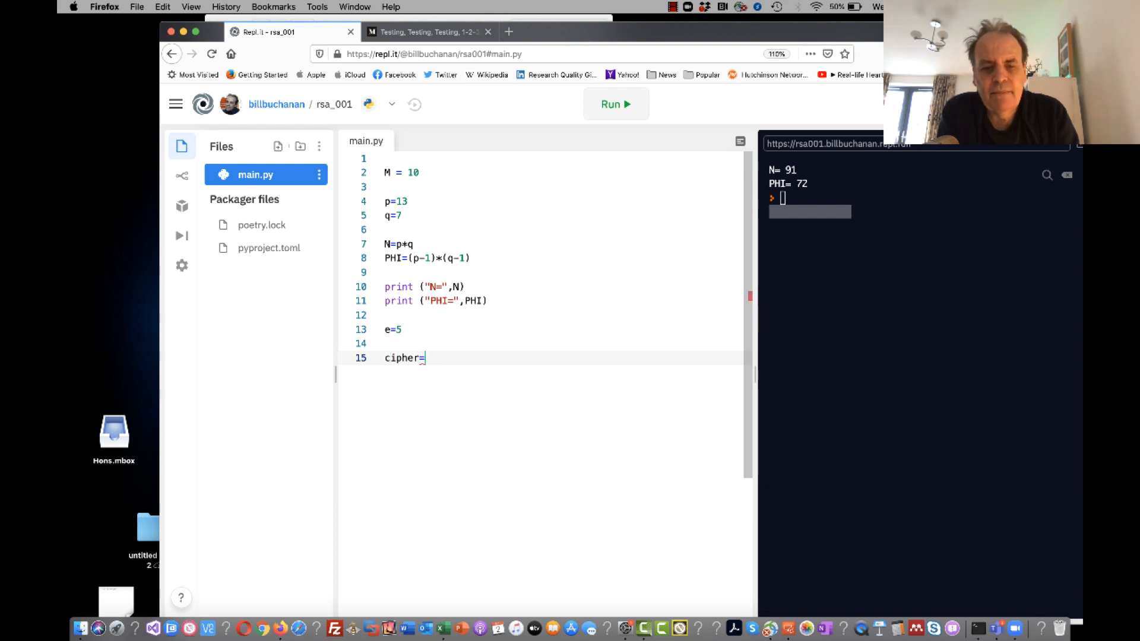
text(pow(M,e)
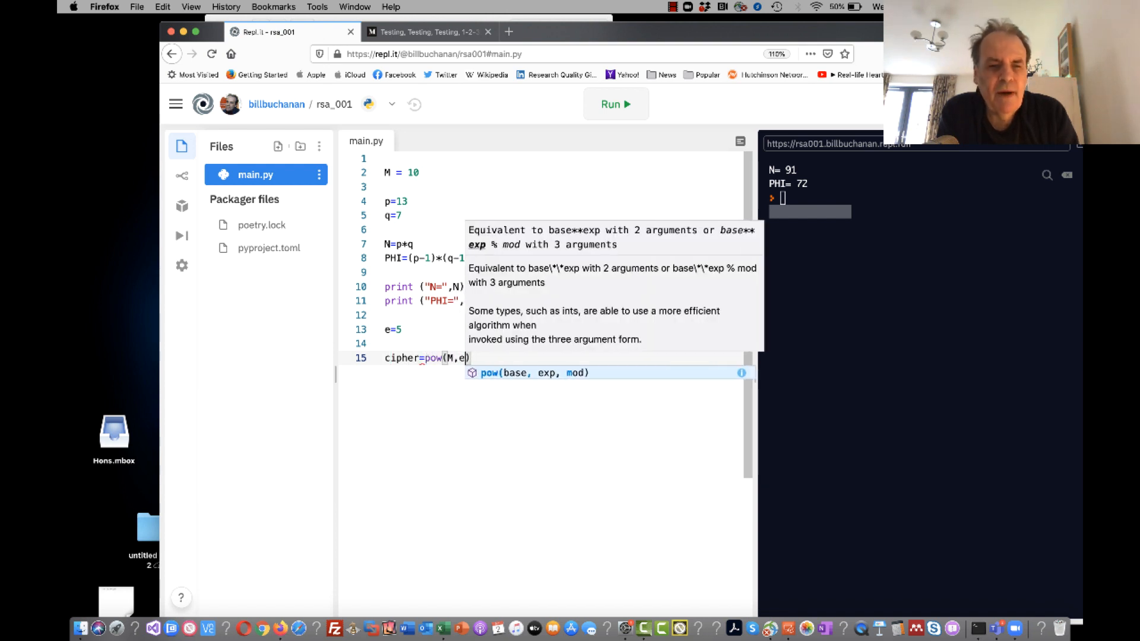
text(,N)
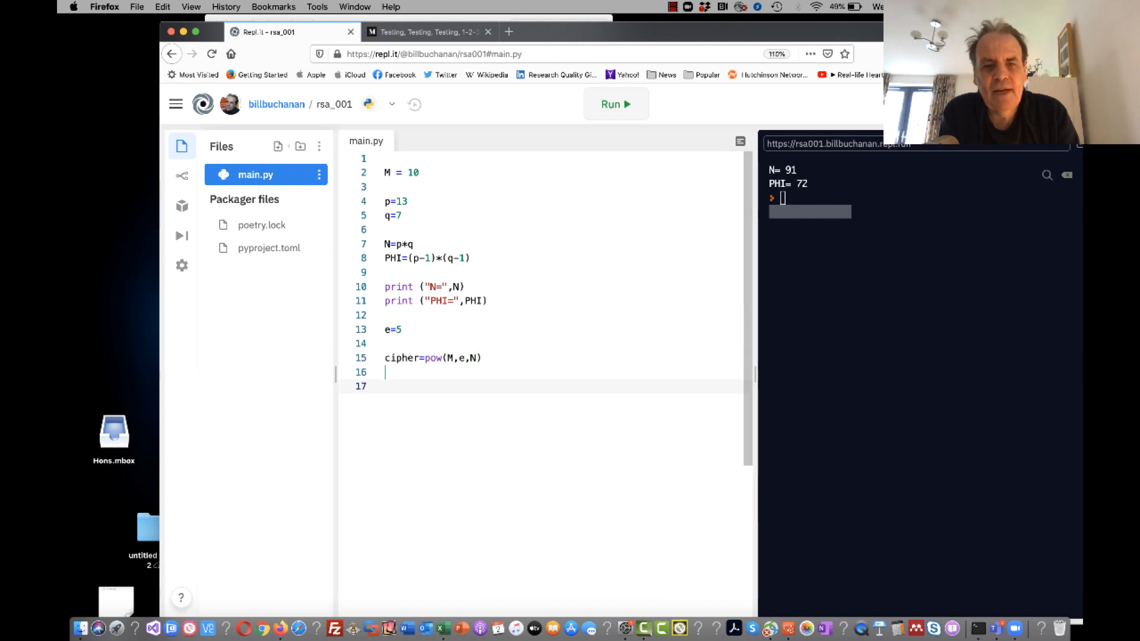
text(print)
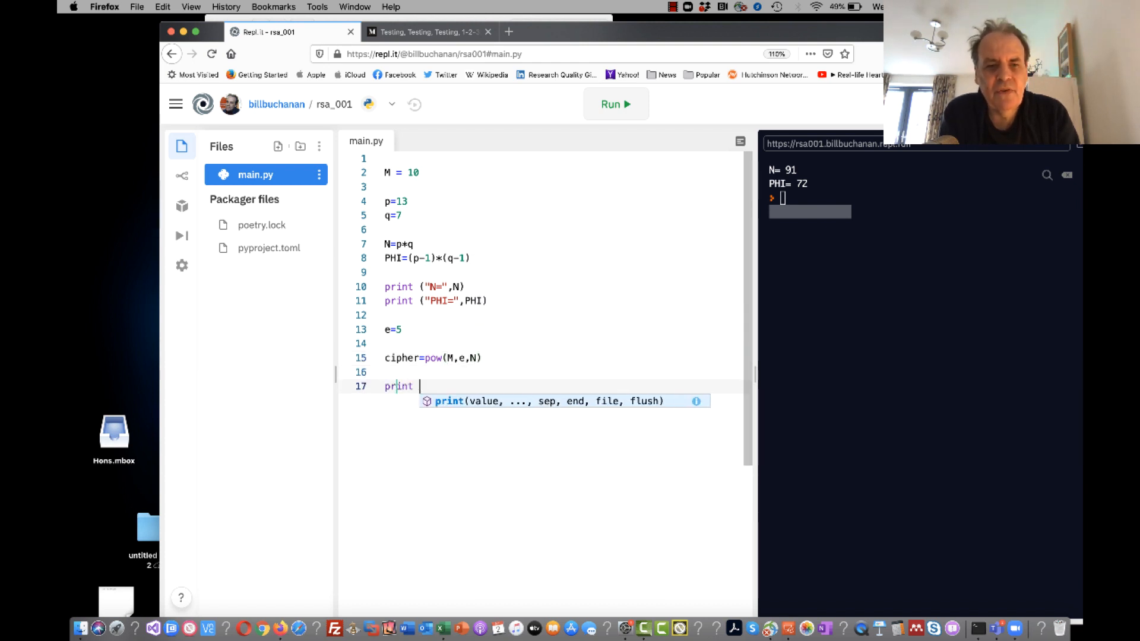
text(("Cipher")
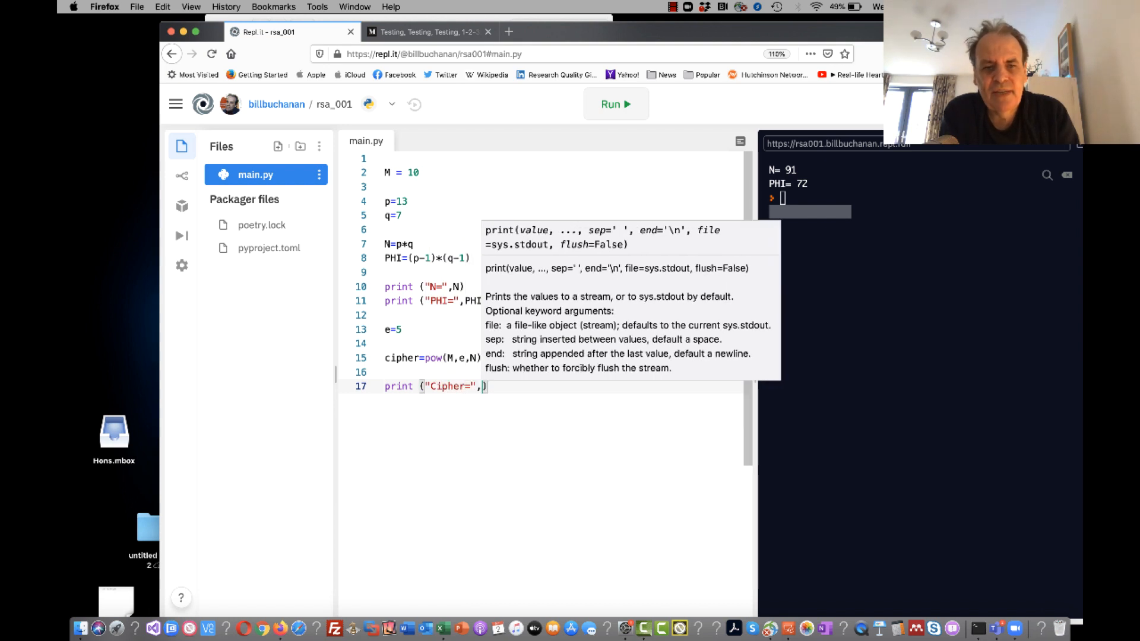
text(cipher))
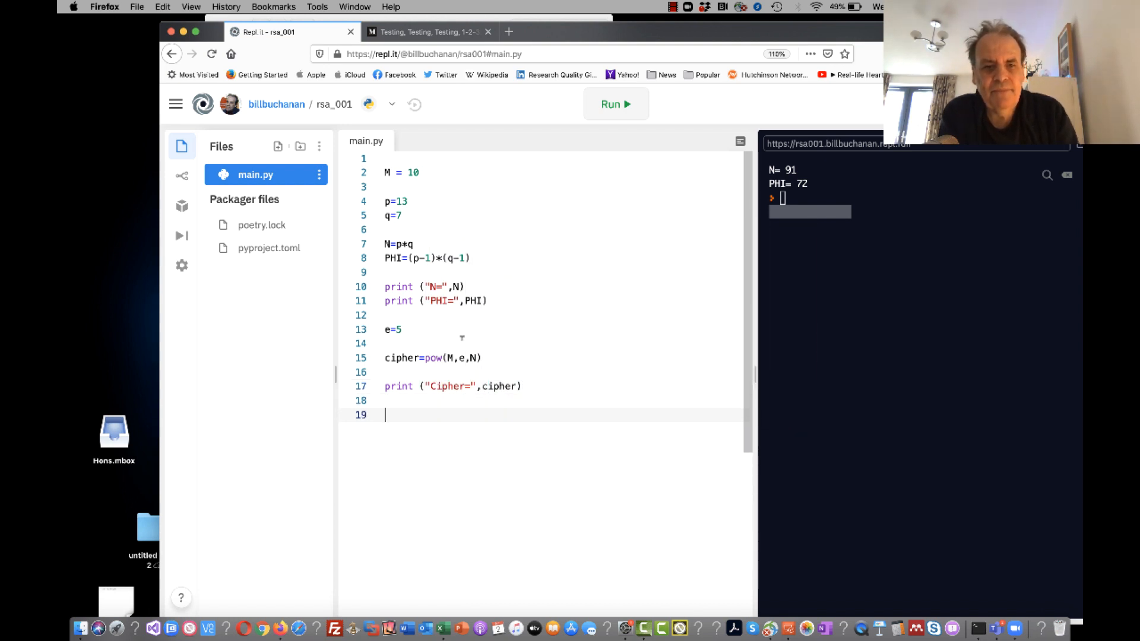
click(615, 104)
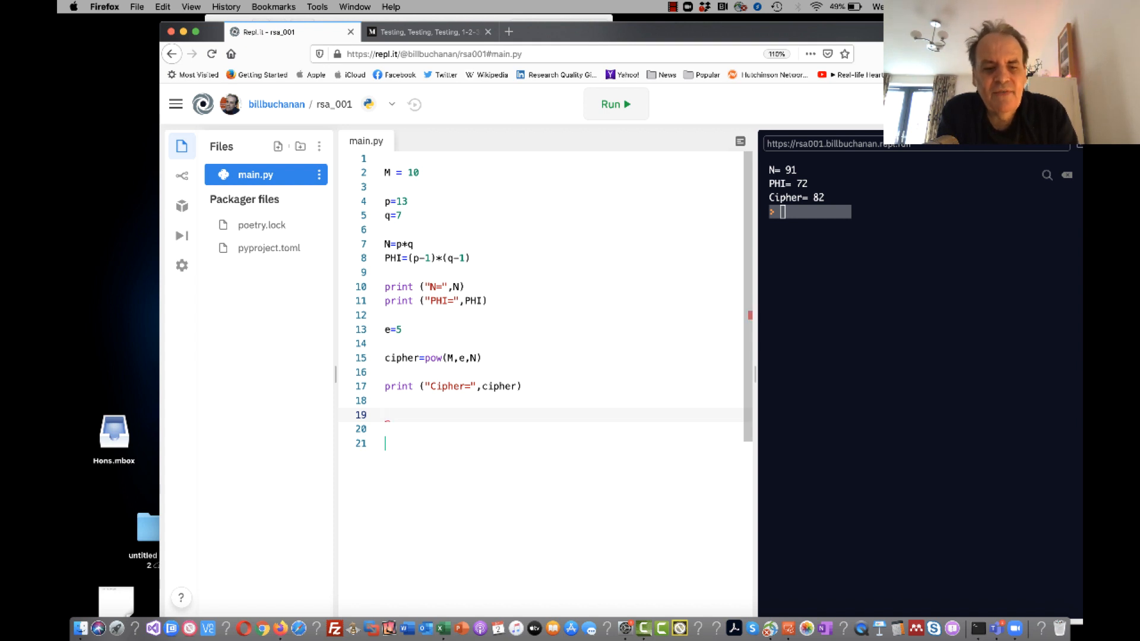
Add the comment '# d e mod (PHI) = 1' and start the d= line below it.
text(# d e mod)
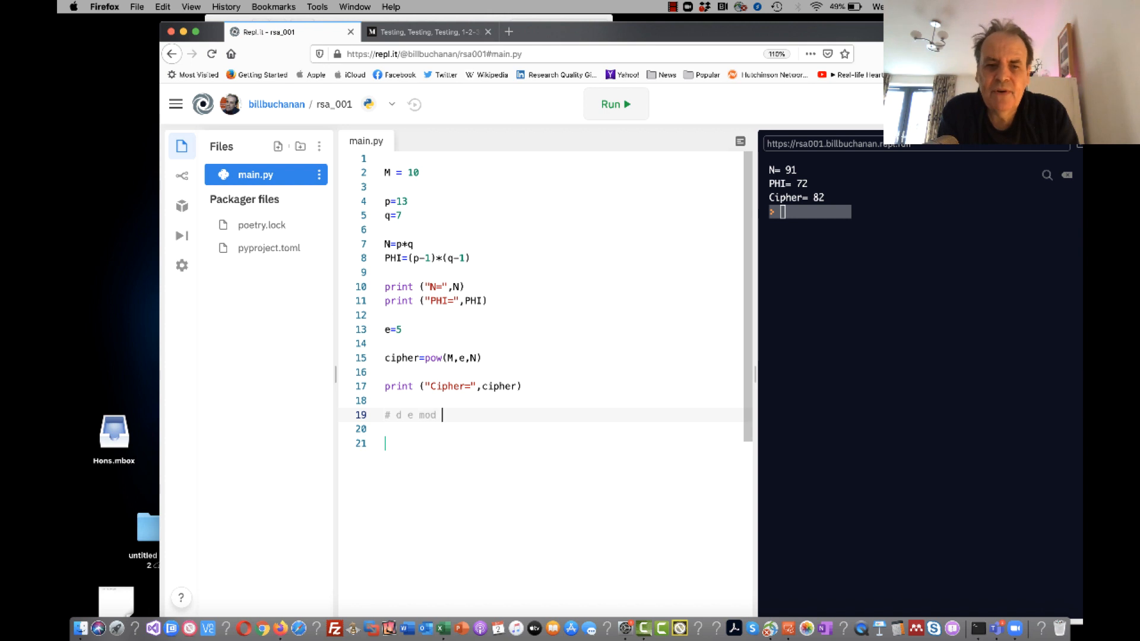
text((PHI) = 1)
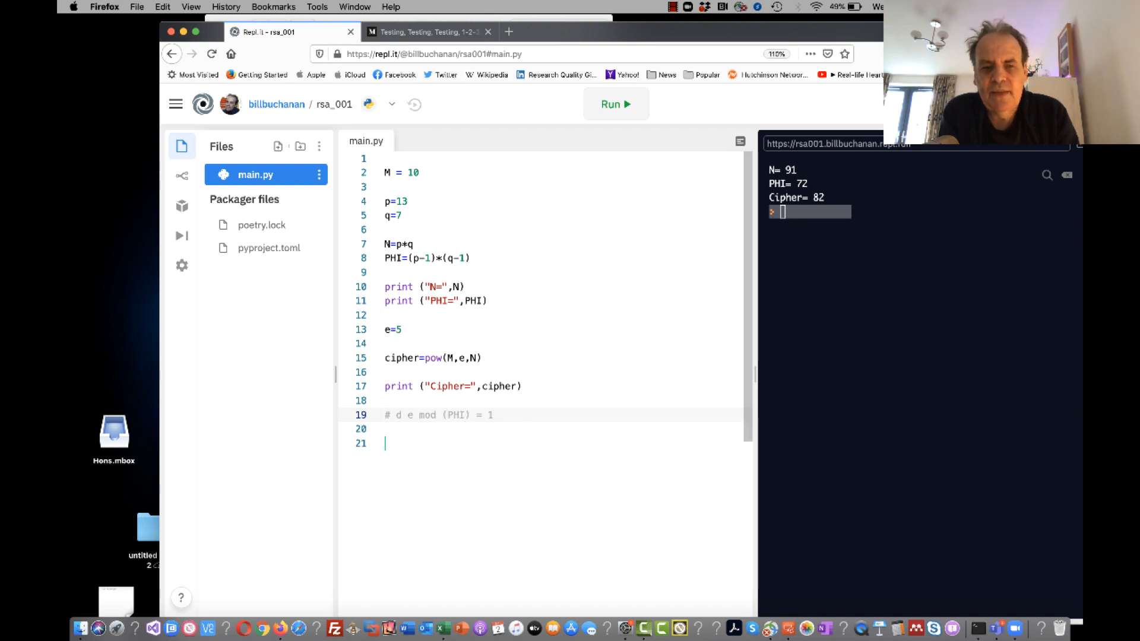
text(billbuchanan)
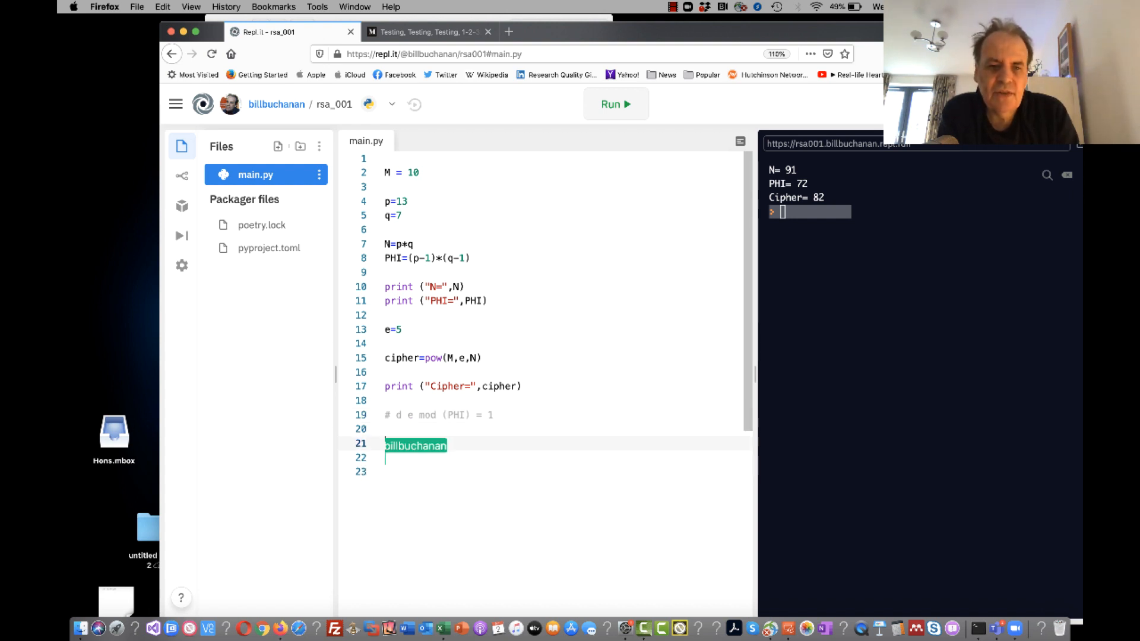
text(d=)
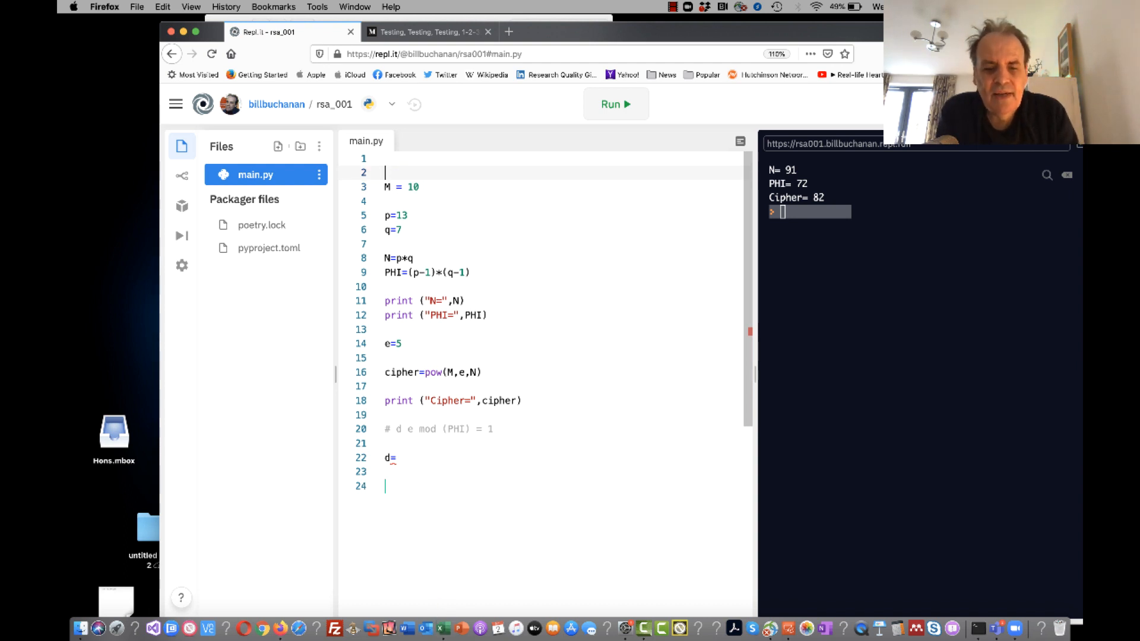
Import invmod from libnum at the top and complete d= invmod(e,PHI).
text(import l)
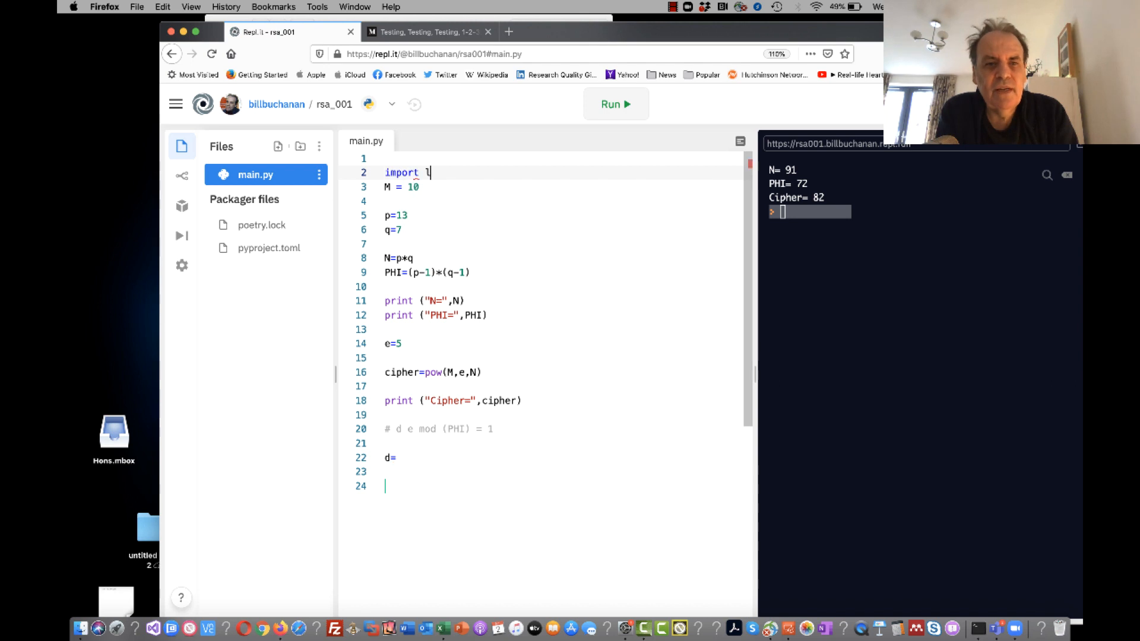
text(ibnum)
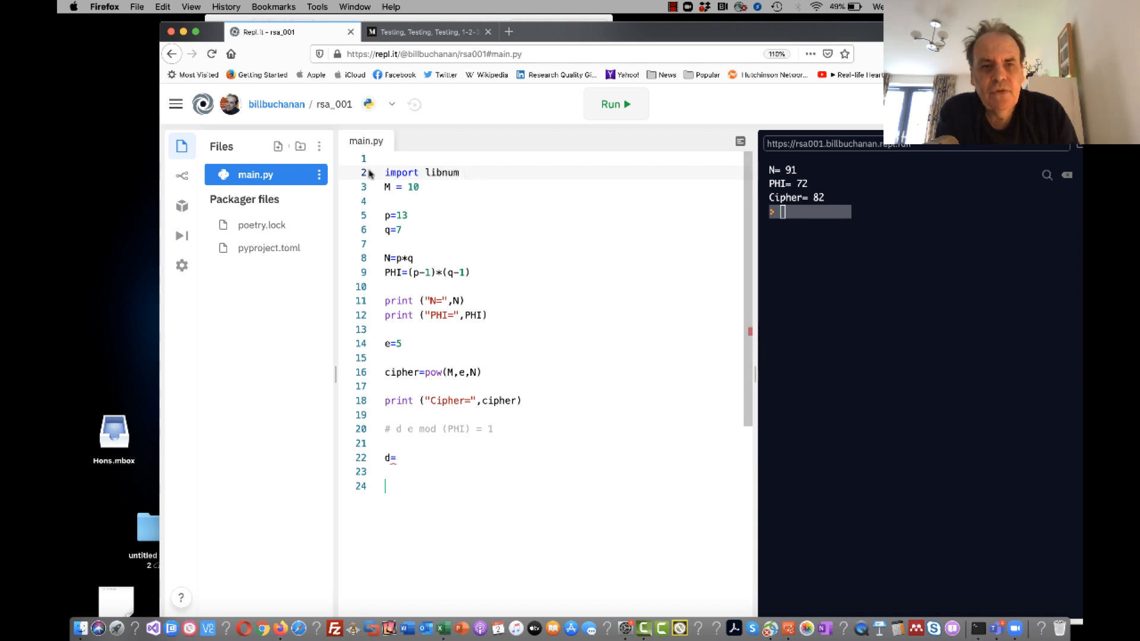
text(fo)
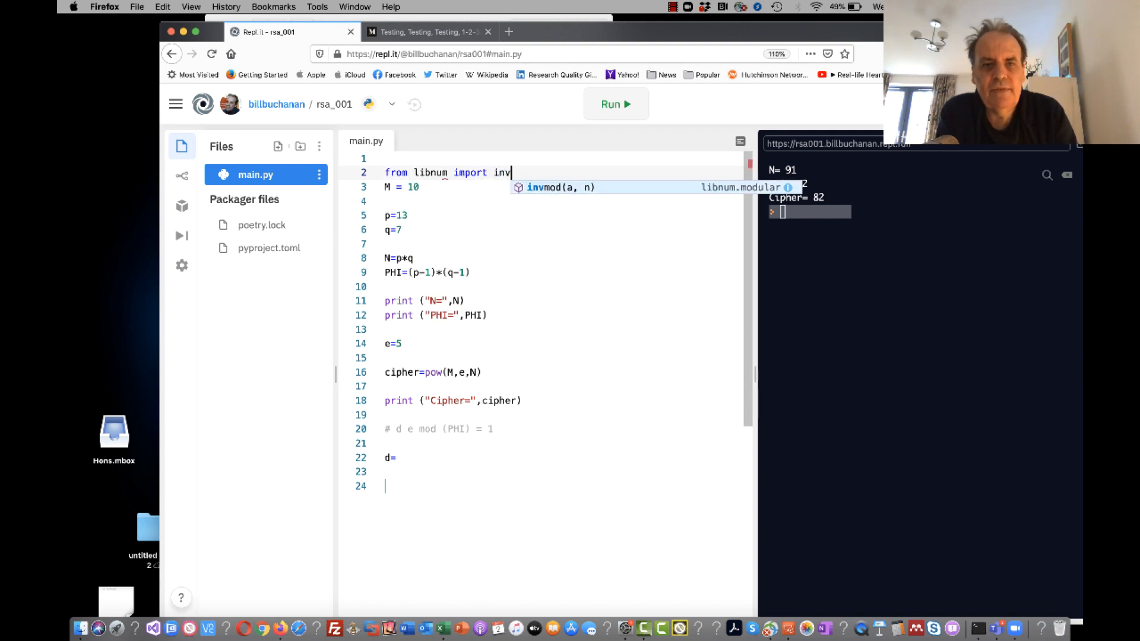
text(mod)
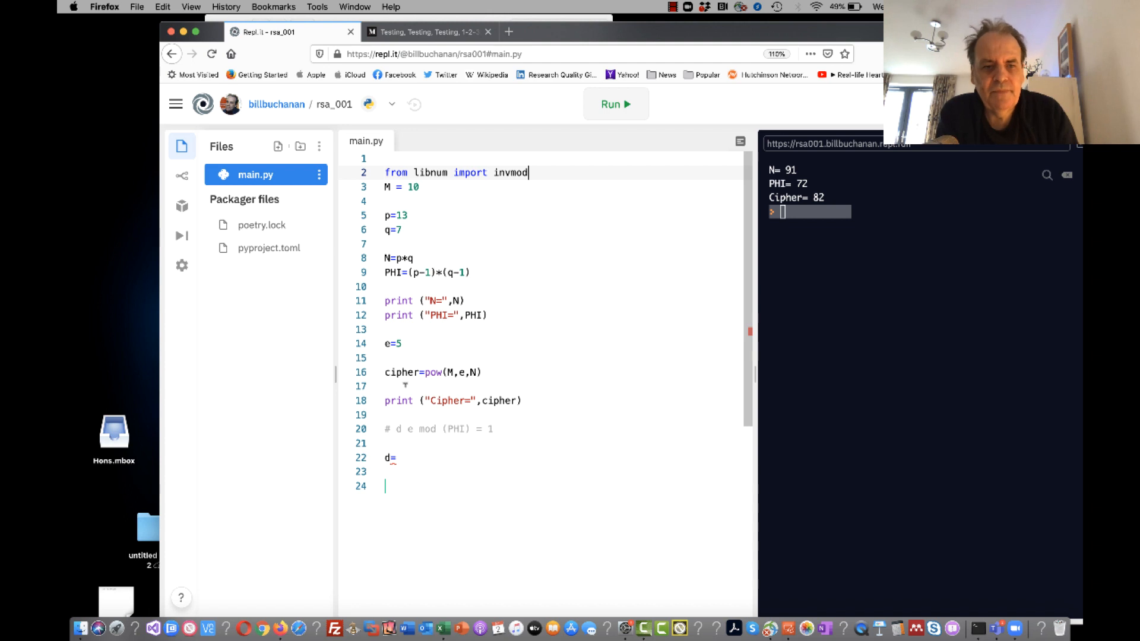
text(inv)
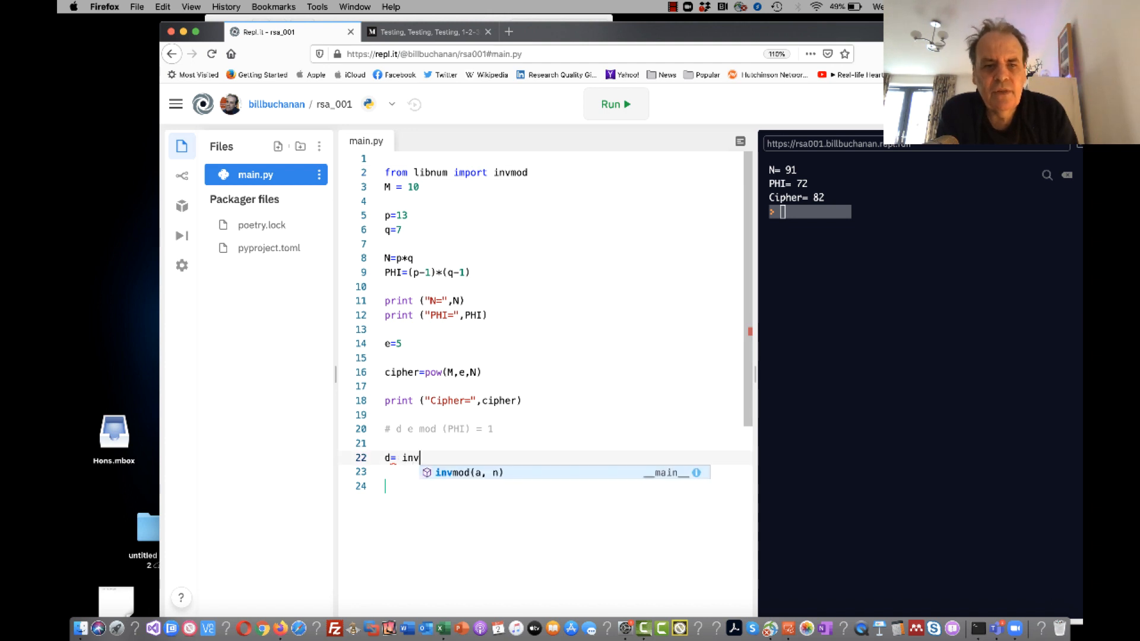
text(mod)
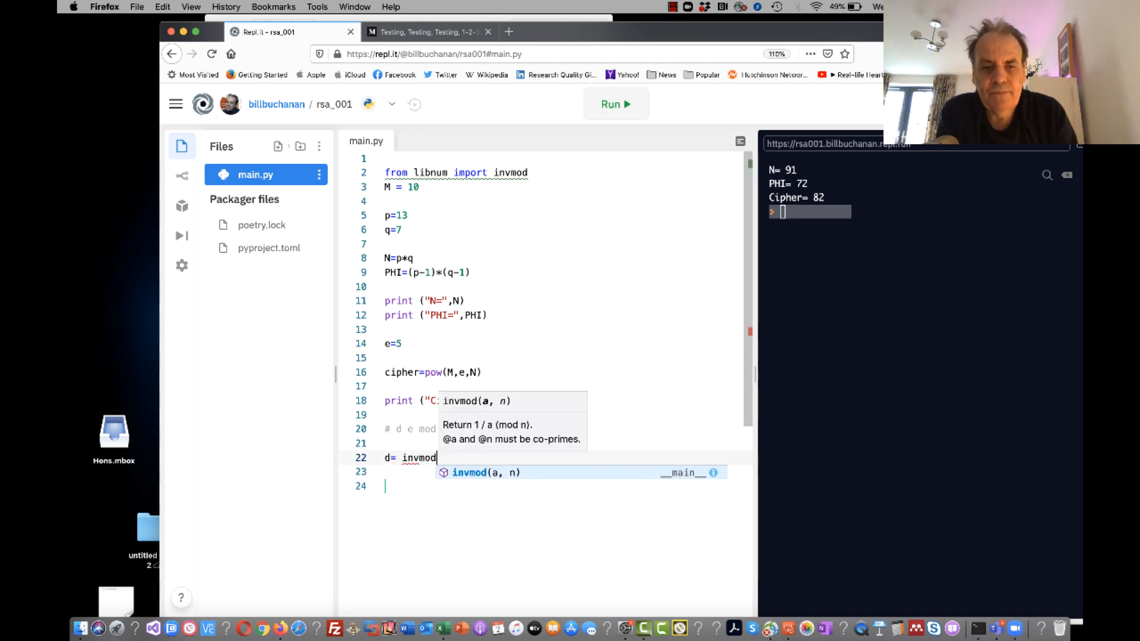
text((e,)
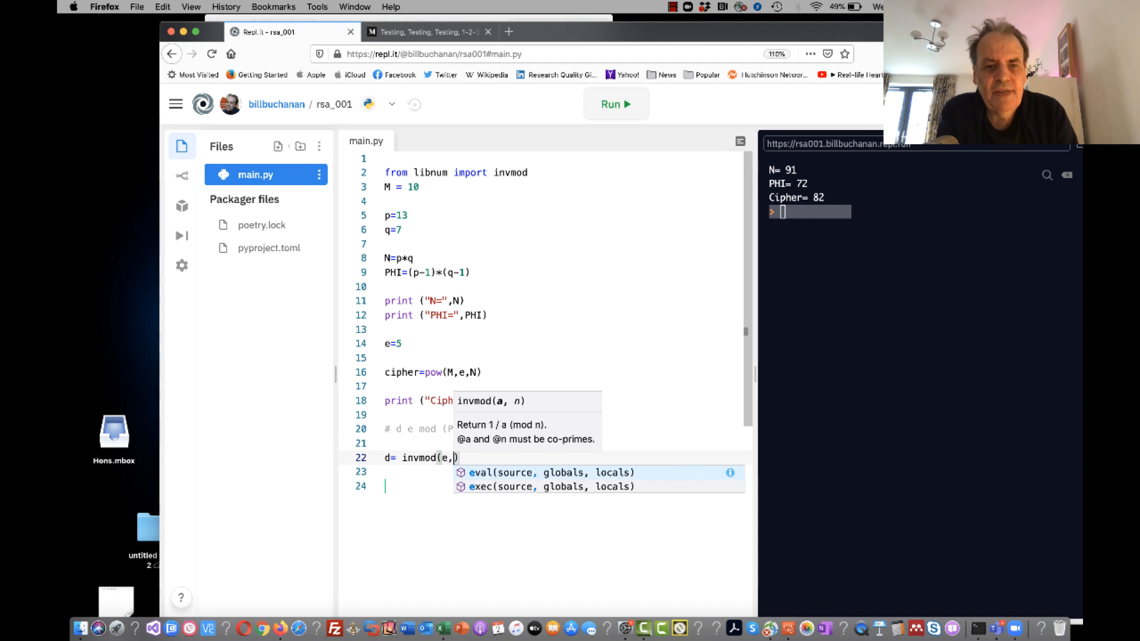
text(PHI))
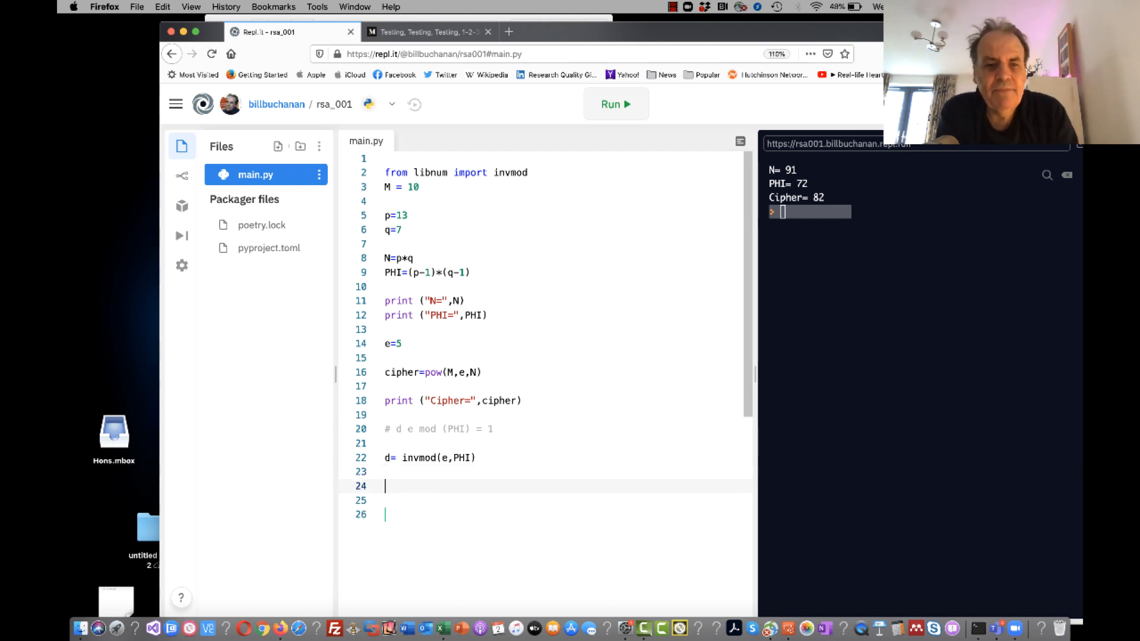
Write plain=pow(cipher,d,N) and print("Plain=",plain) below the d line.
text(plai)
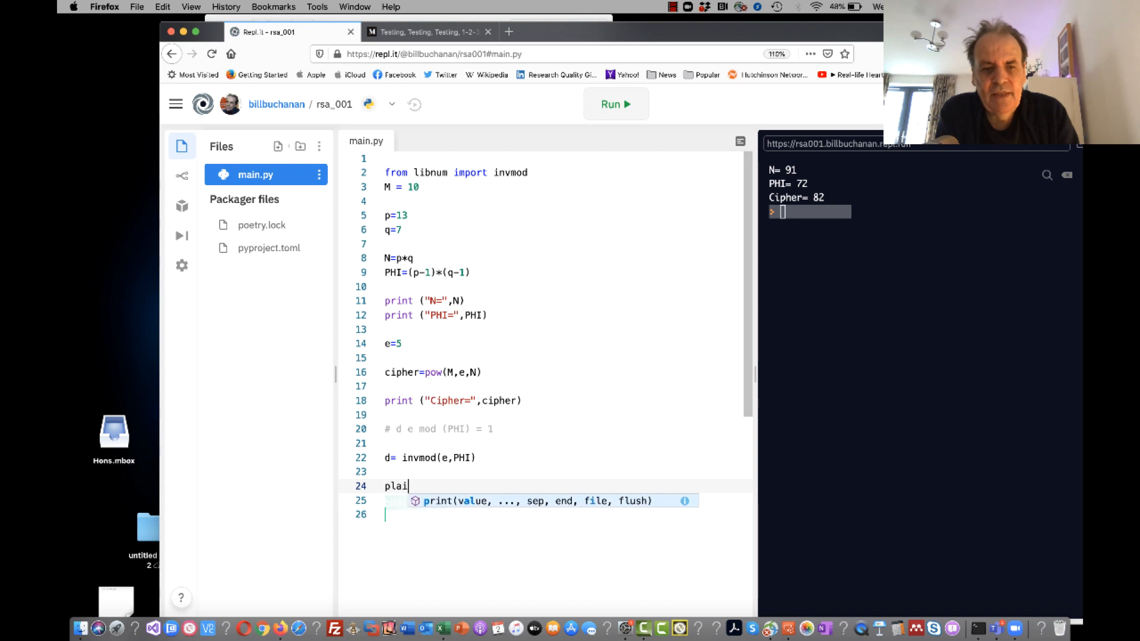
text(n=pow)
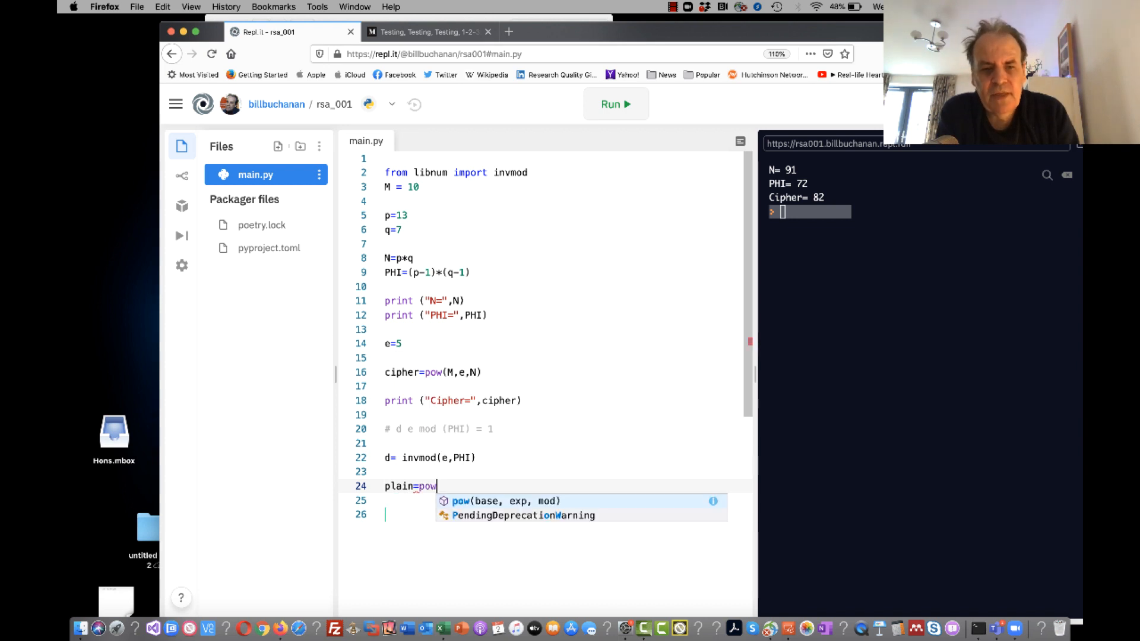
text((cipher,d,N)
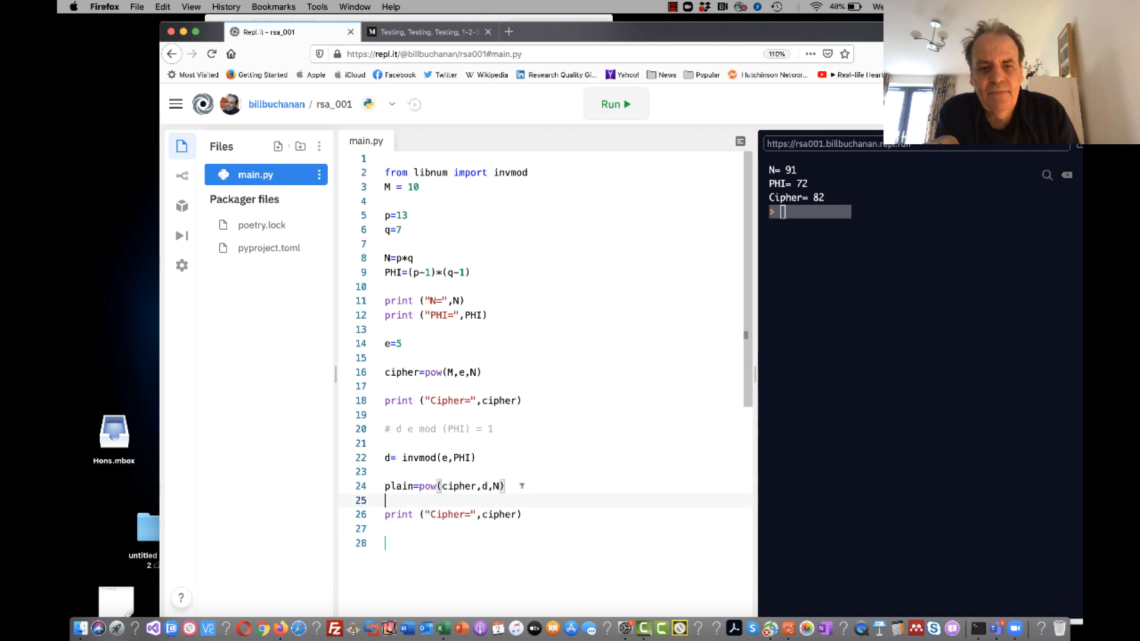
text(Plain)
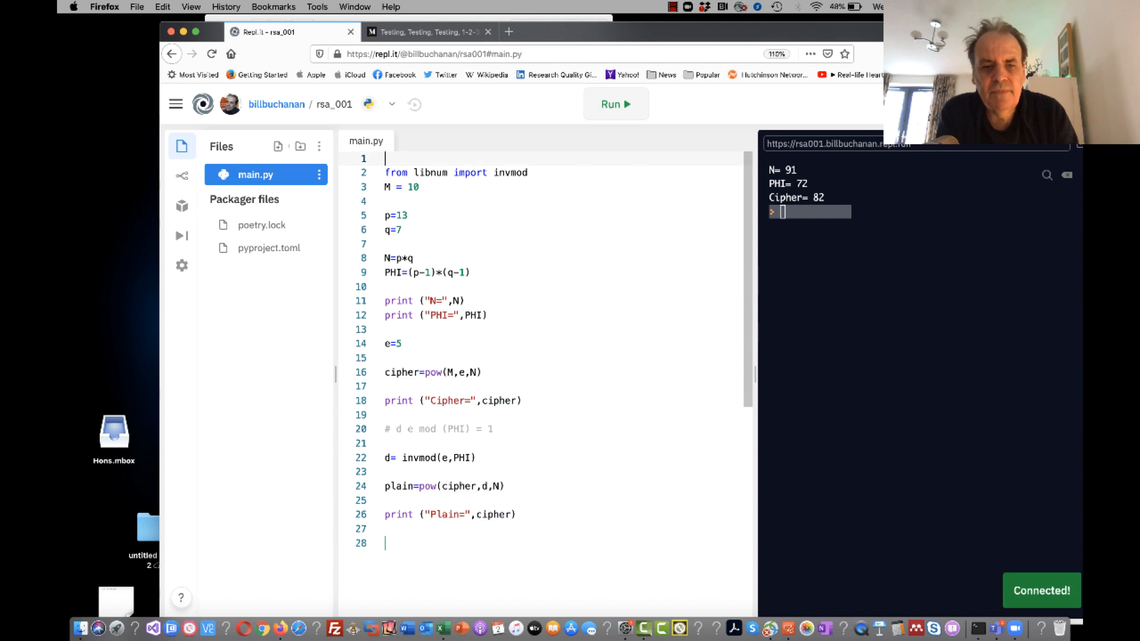
text(plain)
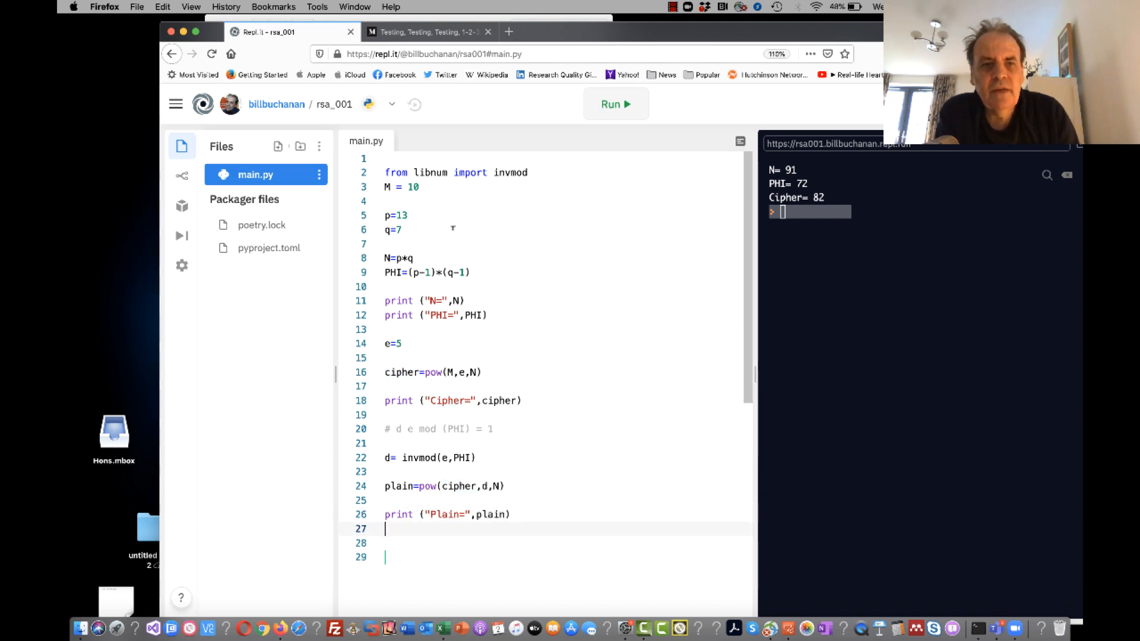
Run to confirm Plain= 10 is recovered, then change p from 13 to 11.
click(615, 104)
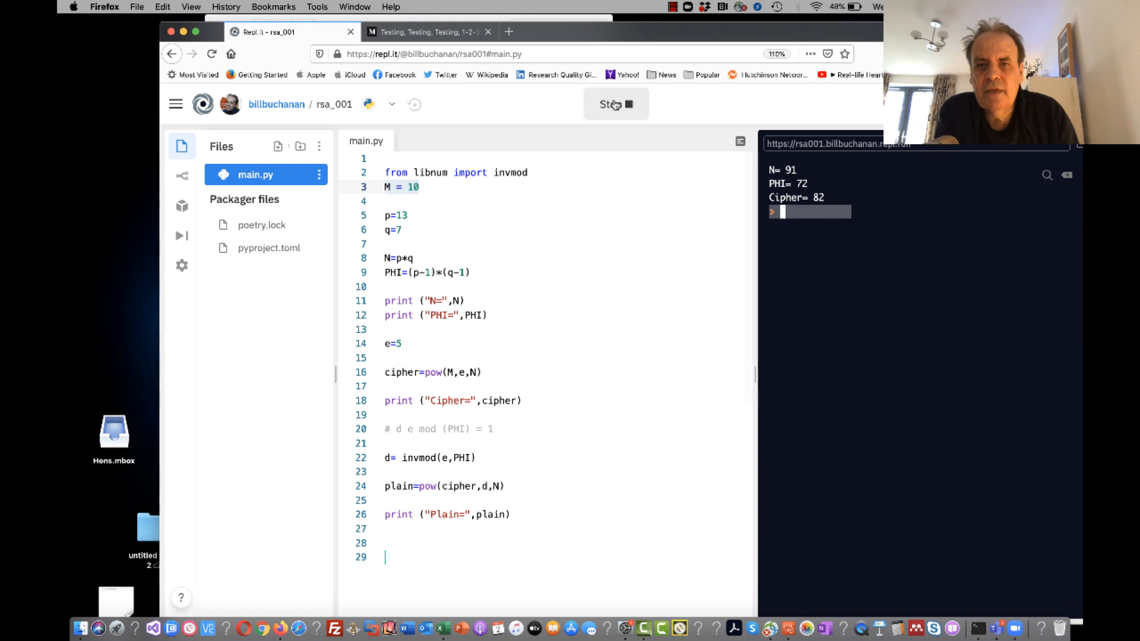
click(615, 104)
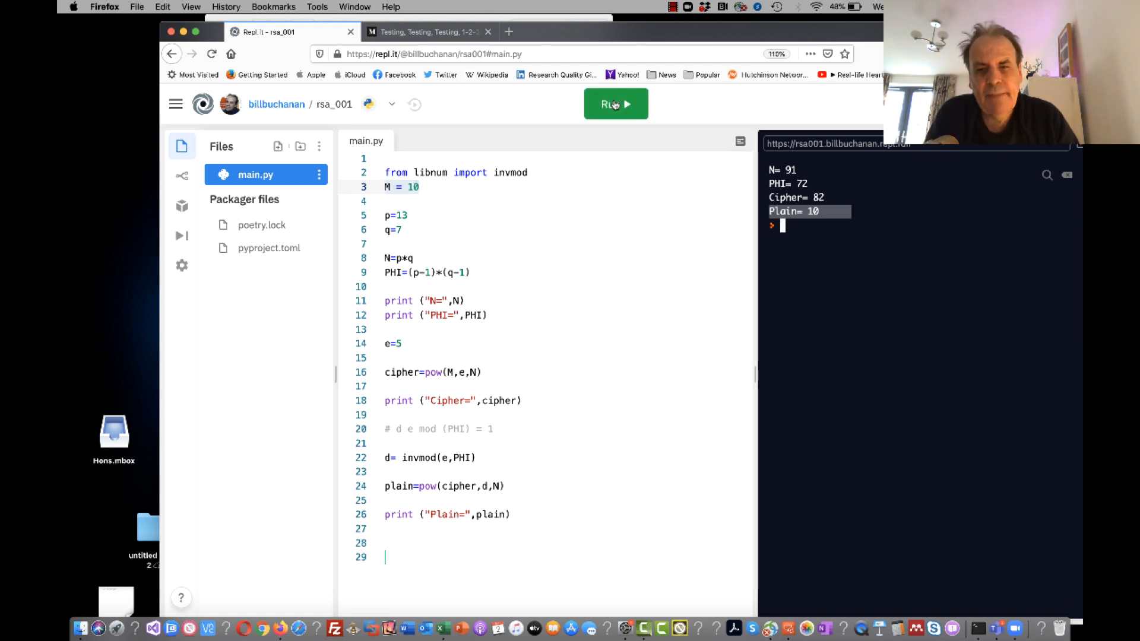
click(615, 104)
text(1)
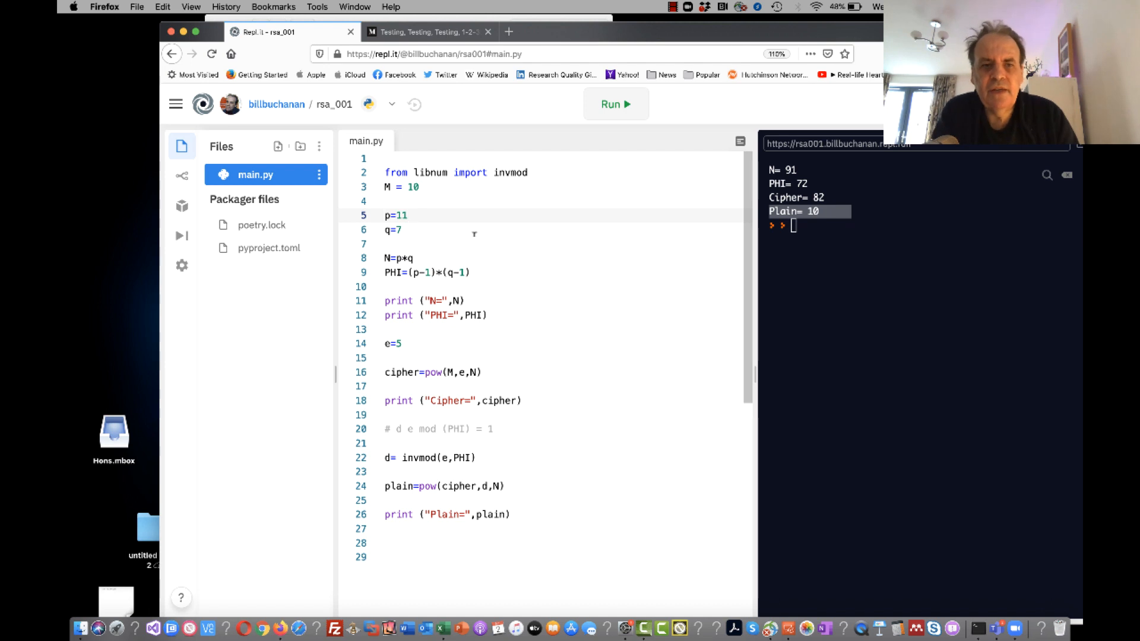
Rerun with p=11 to get N= 77, PHI= 60, Cipher= 54 and a ValueError: no invmod for e and PHI.
click(615, 104)
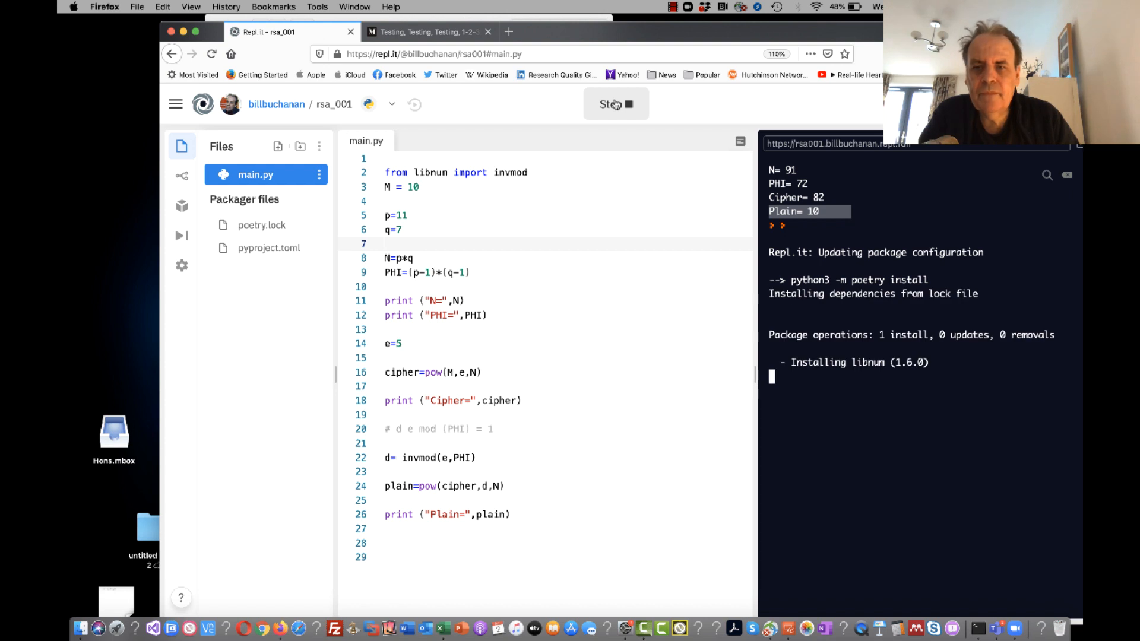
click(615, 104)
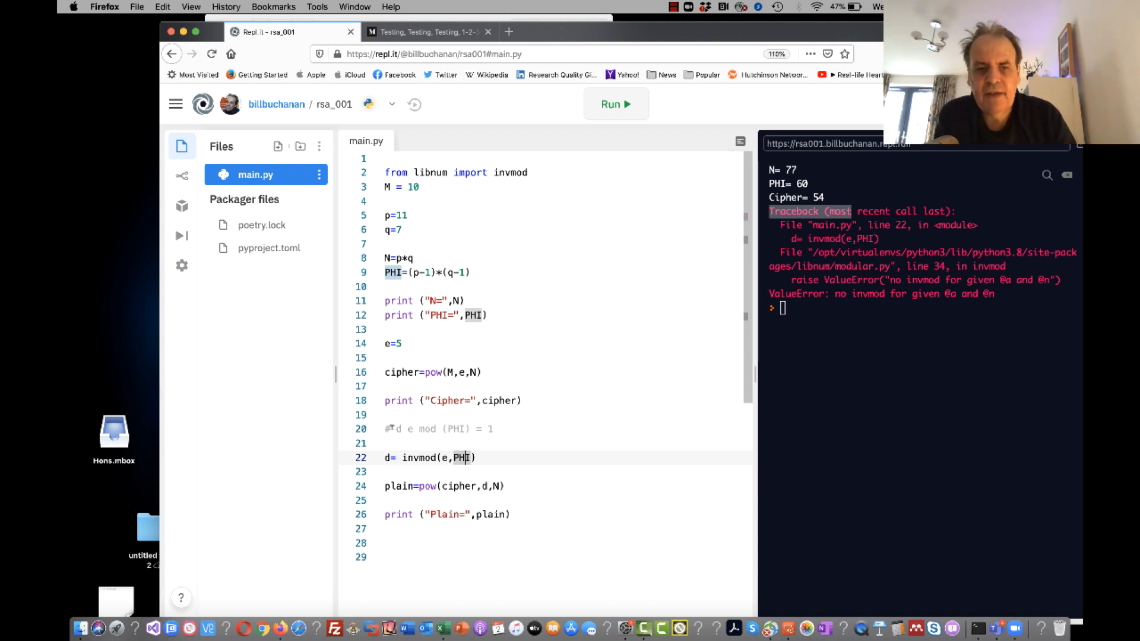
Wrap d= invmod(e,PHI) in try/except that prints "Danger!!!!" and sets d=e as fallback.
text(t)
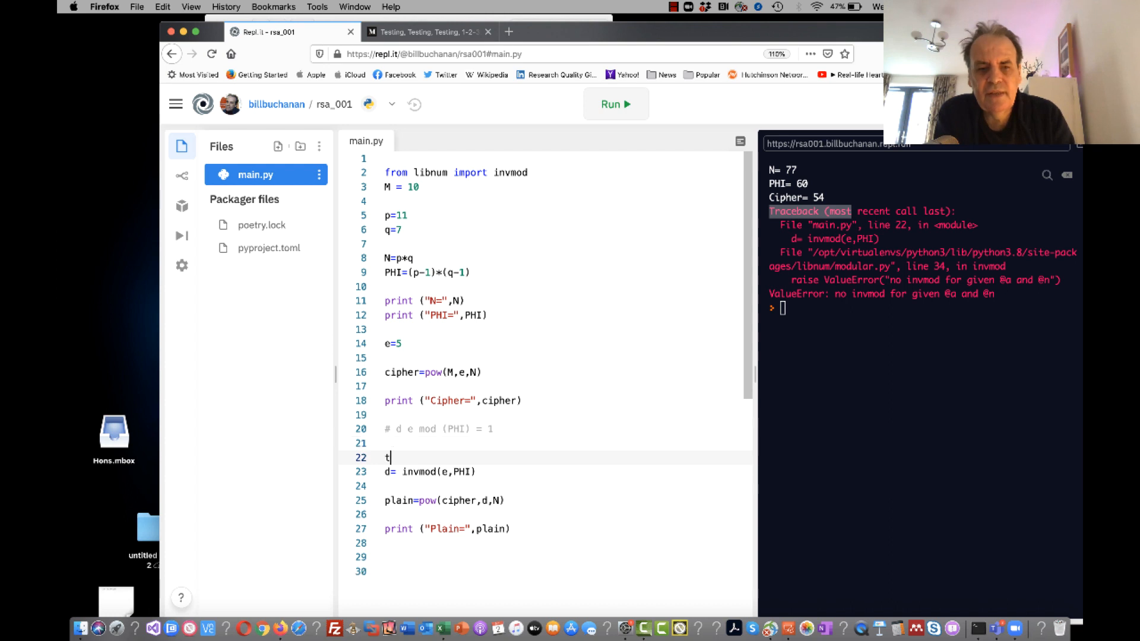
text(ry:)
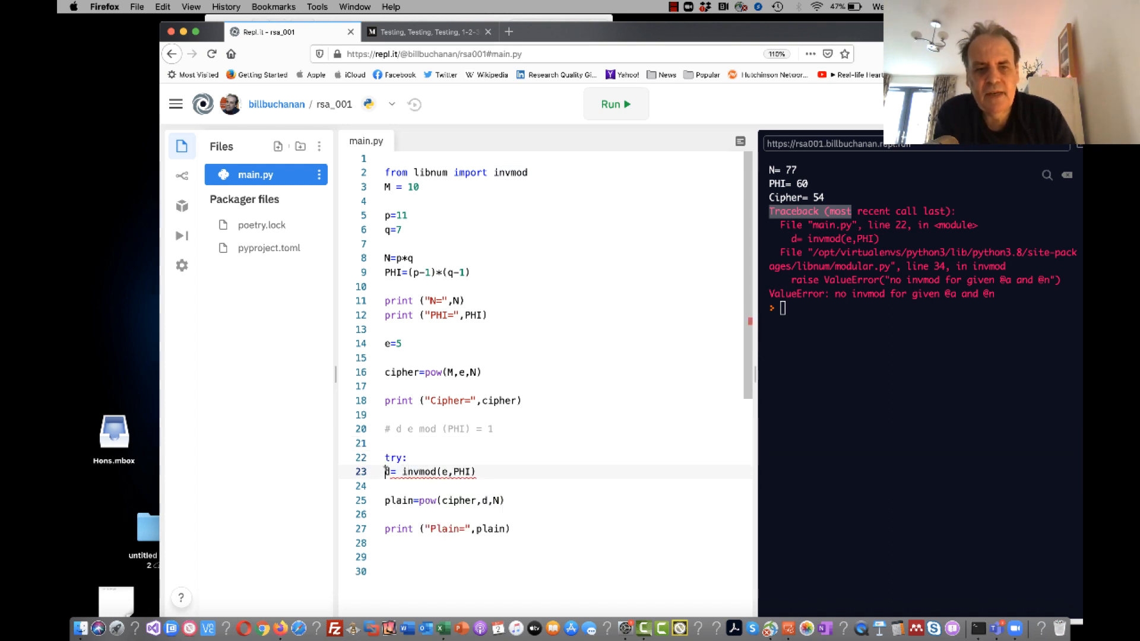
key(enter)
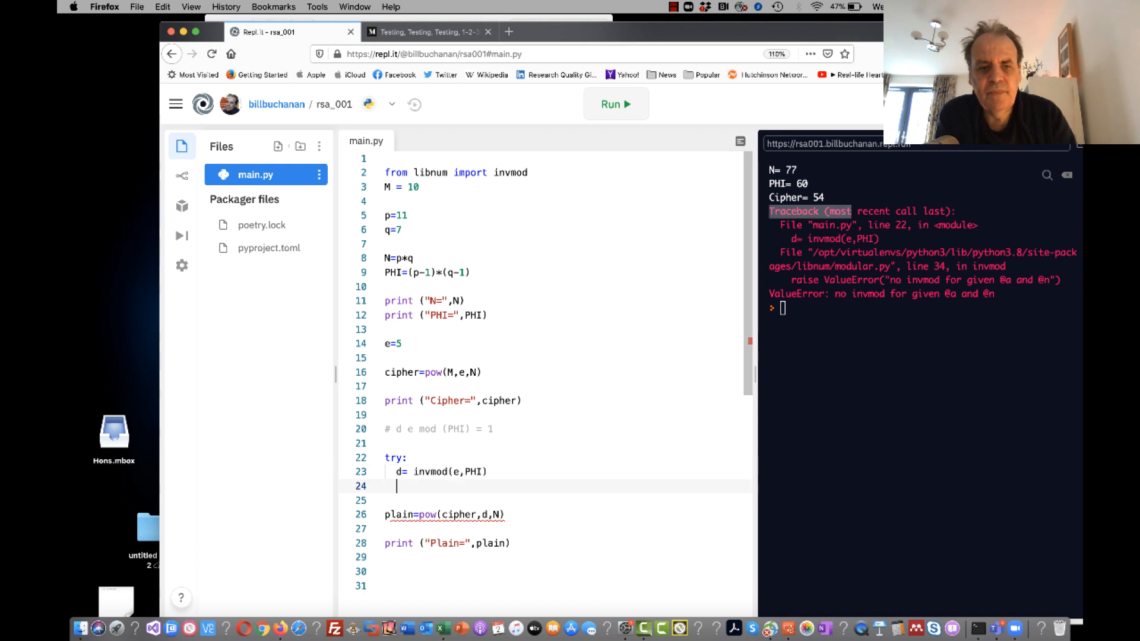
text(ex)
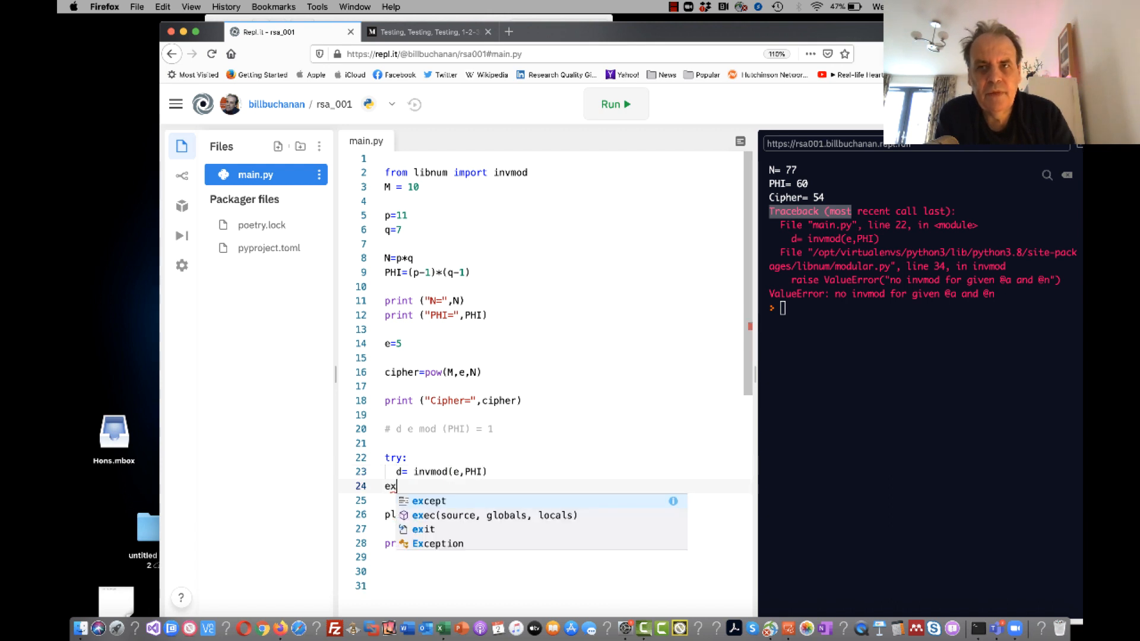
text(cept)
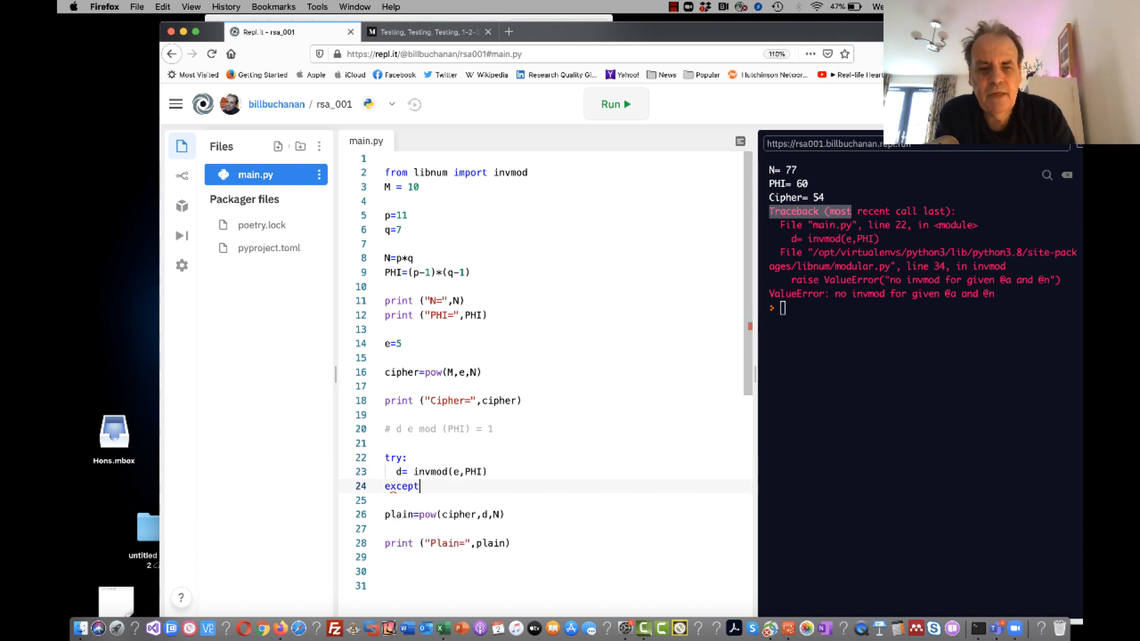
text(p)
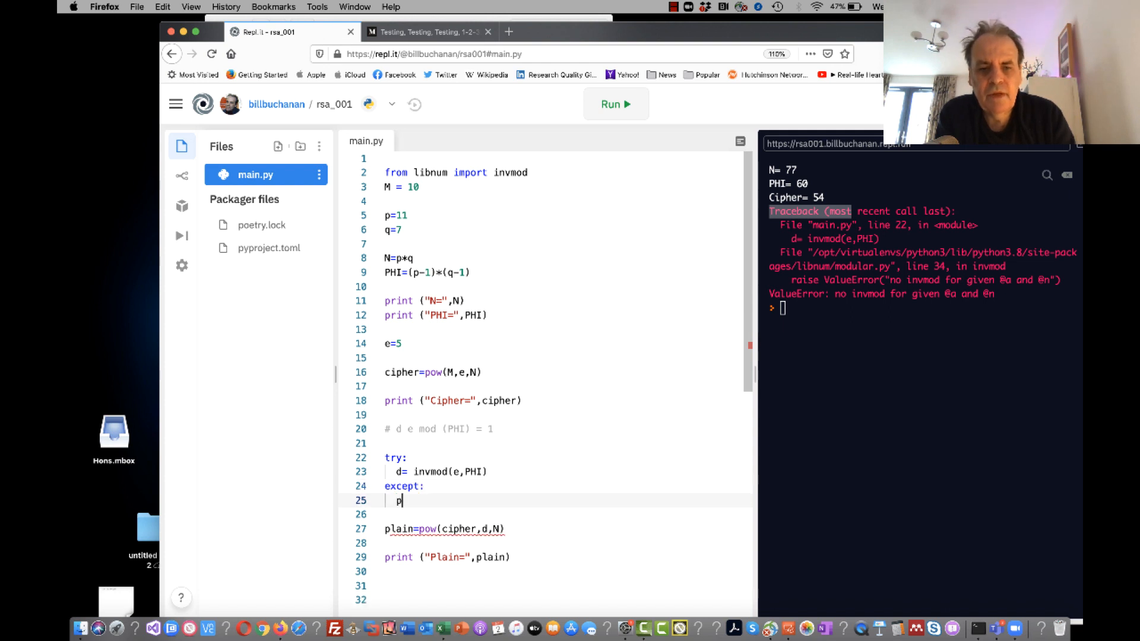
text(rint ("Danger!!!!)
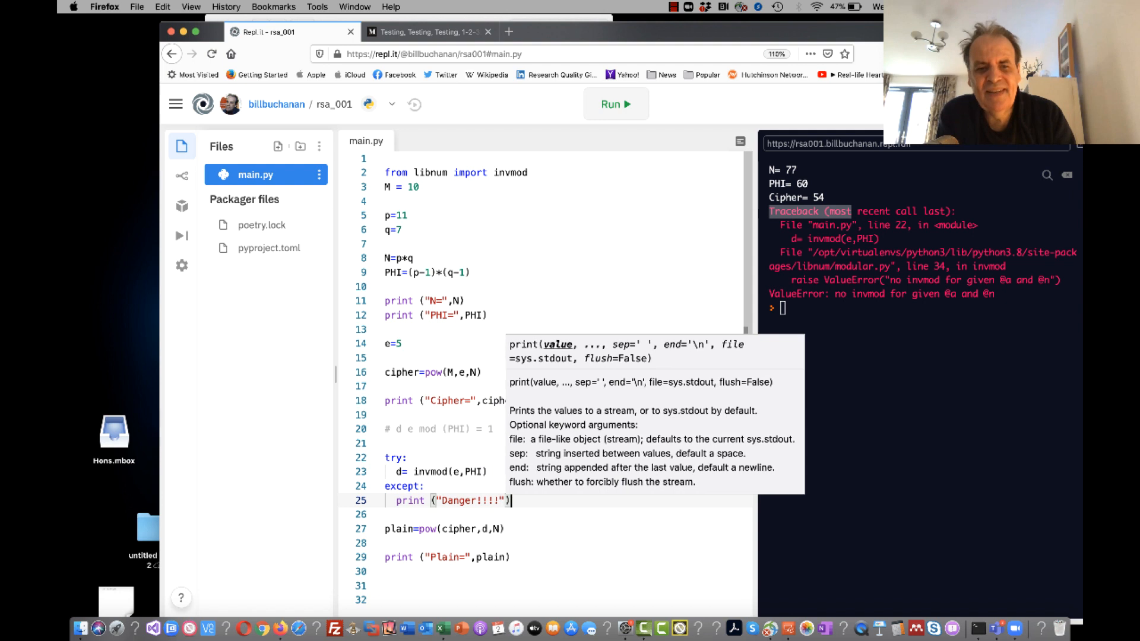
text(d=e)
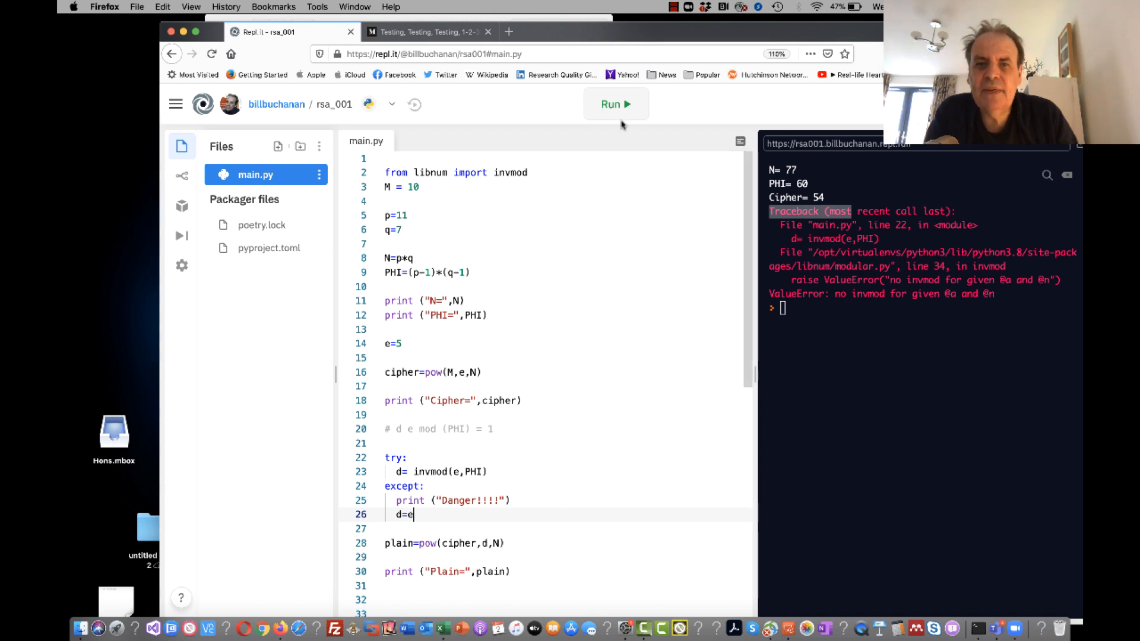
Run main.py so the console shows Danger!!!! followed by Plain= 10.
click(615, 104)
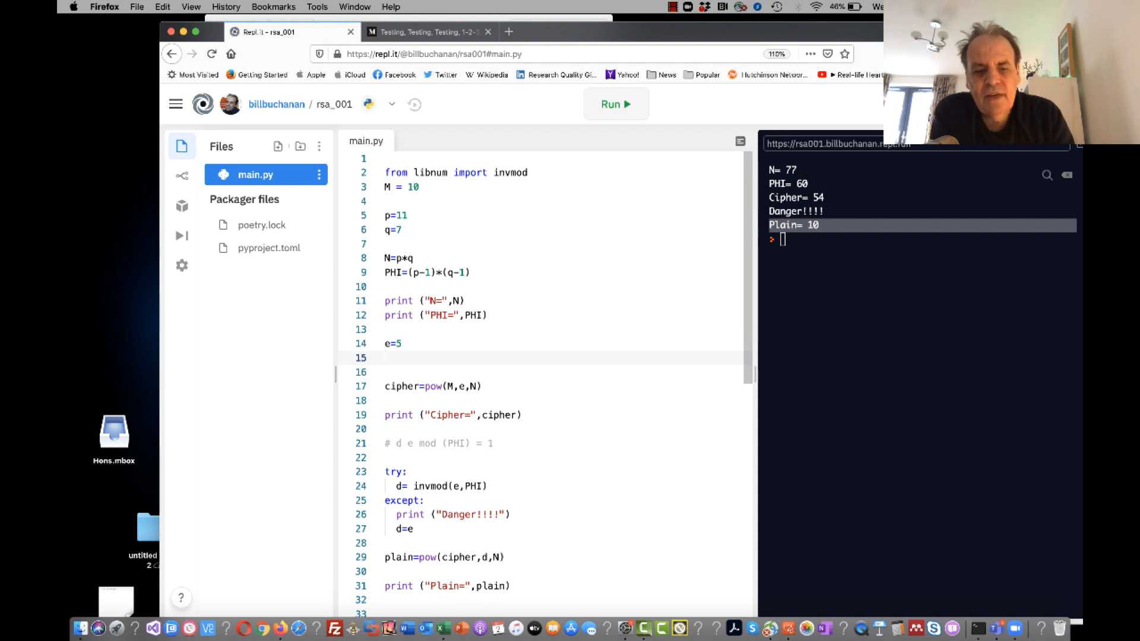
Add an unfinished 2/e line under e and edit the exponent from 5 to 65537.
text(e/2)
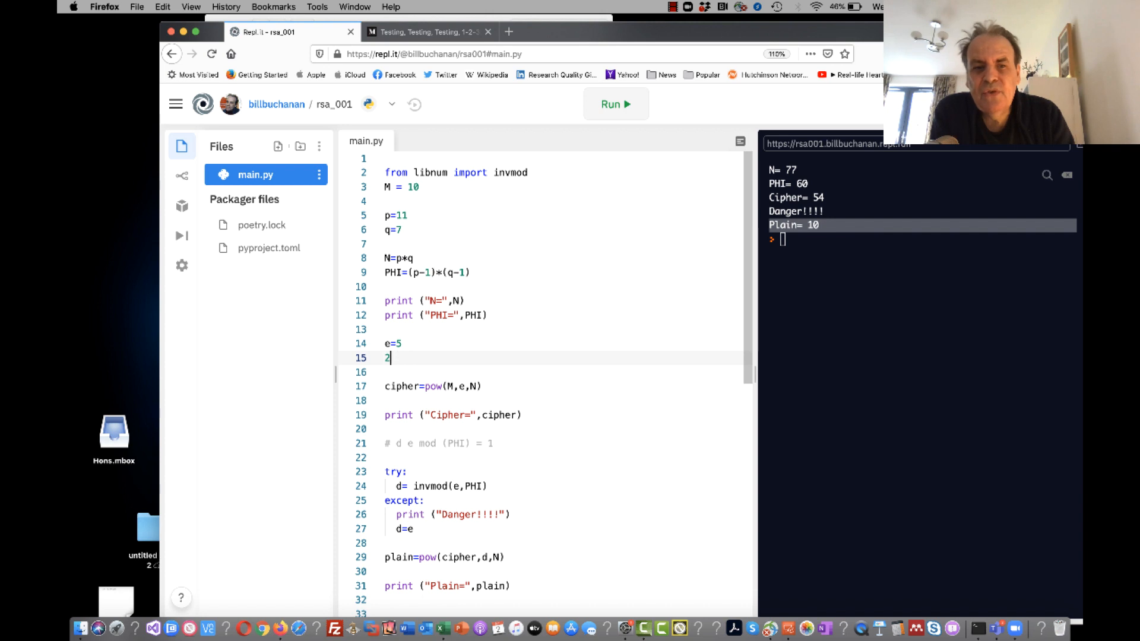
text(/e)
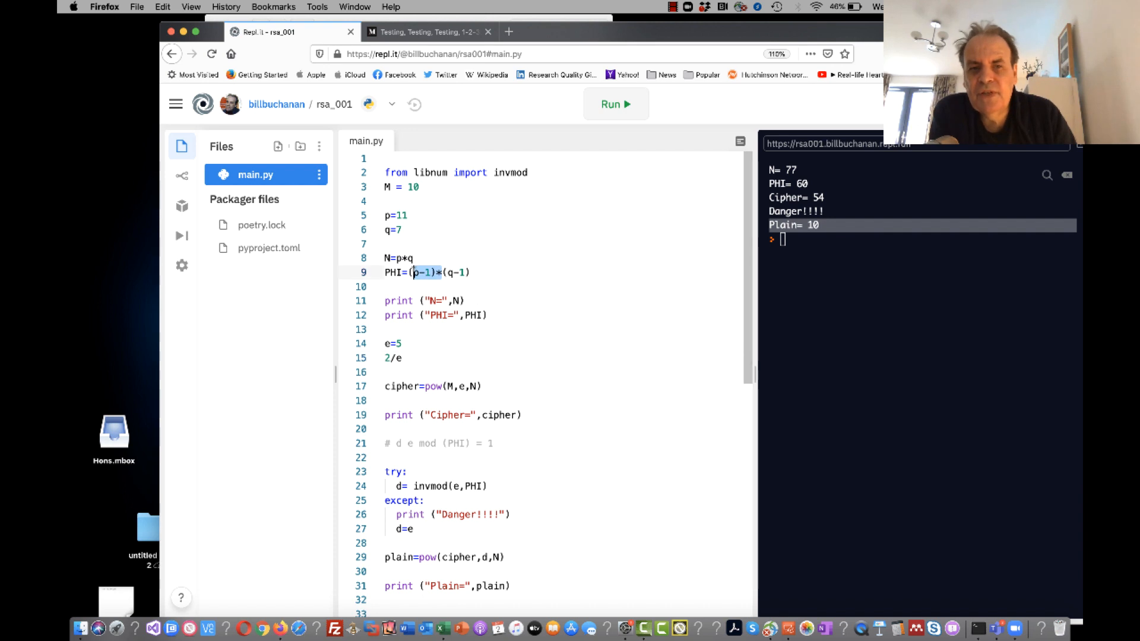
drag(420, 273, 470, 273)
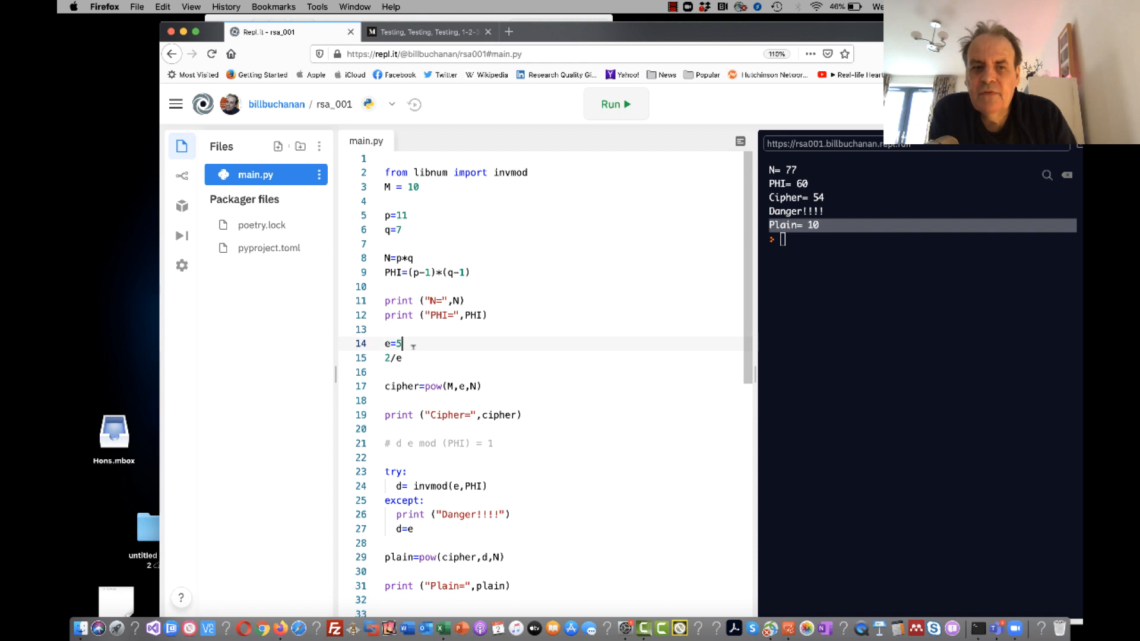
text(63)
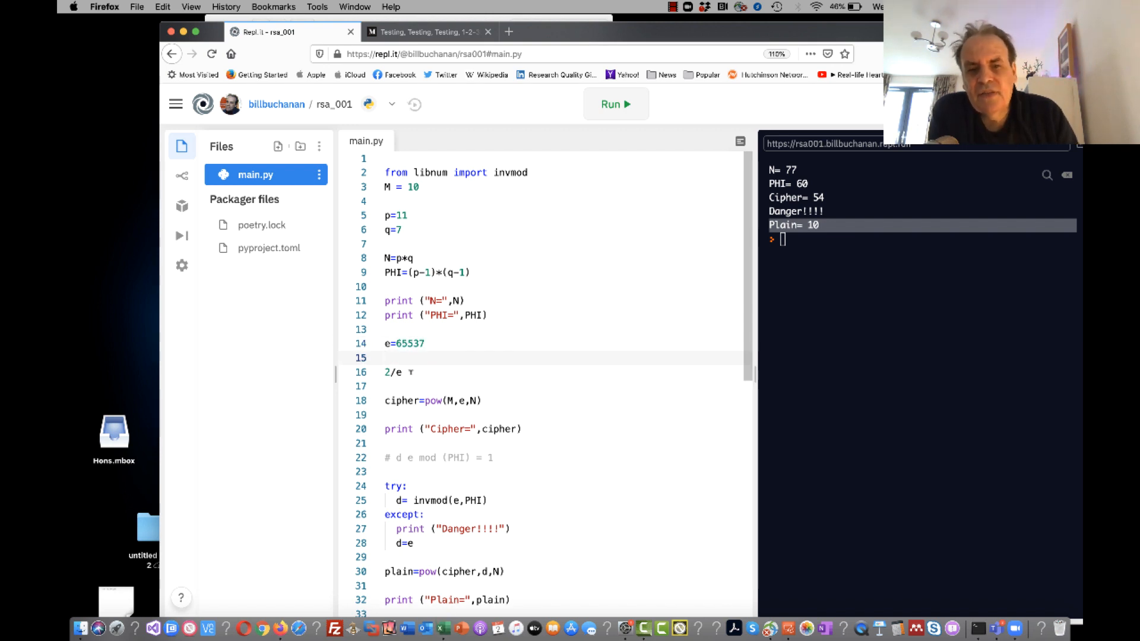
Delete the stray 2/e line and restore the exponent e to 5.
key(Backspace)
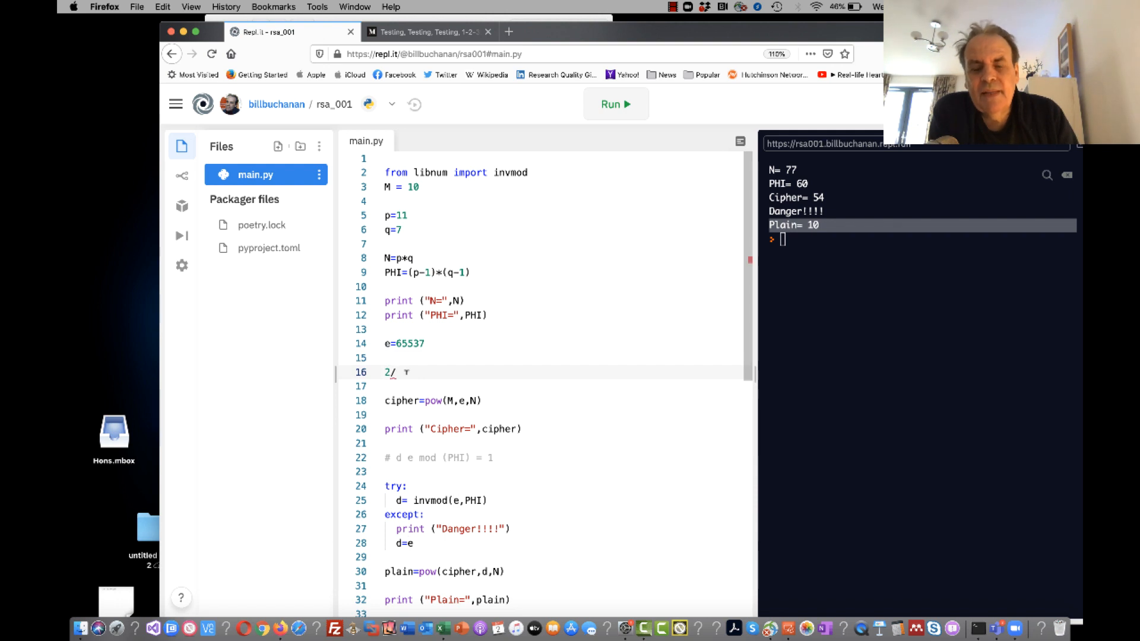
double_click(411, 343)
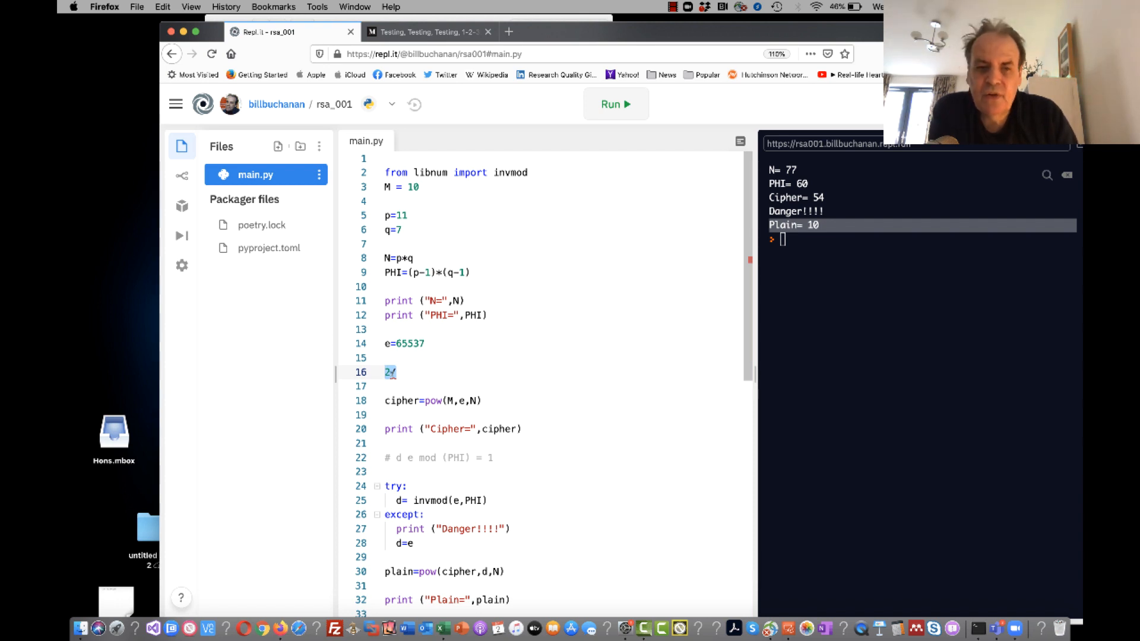
key(Backspace)
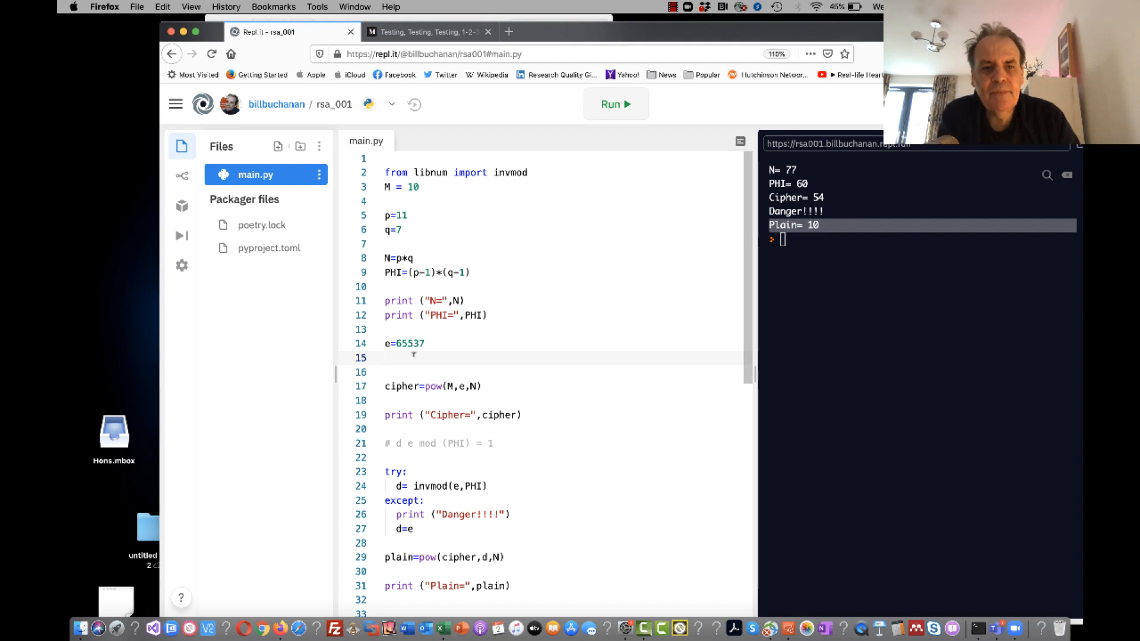
text(5)
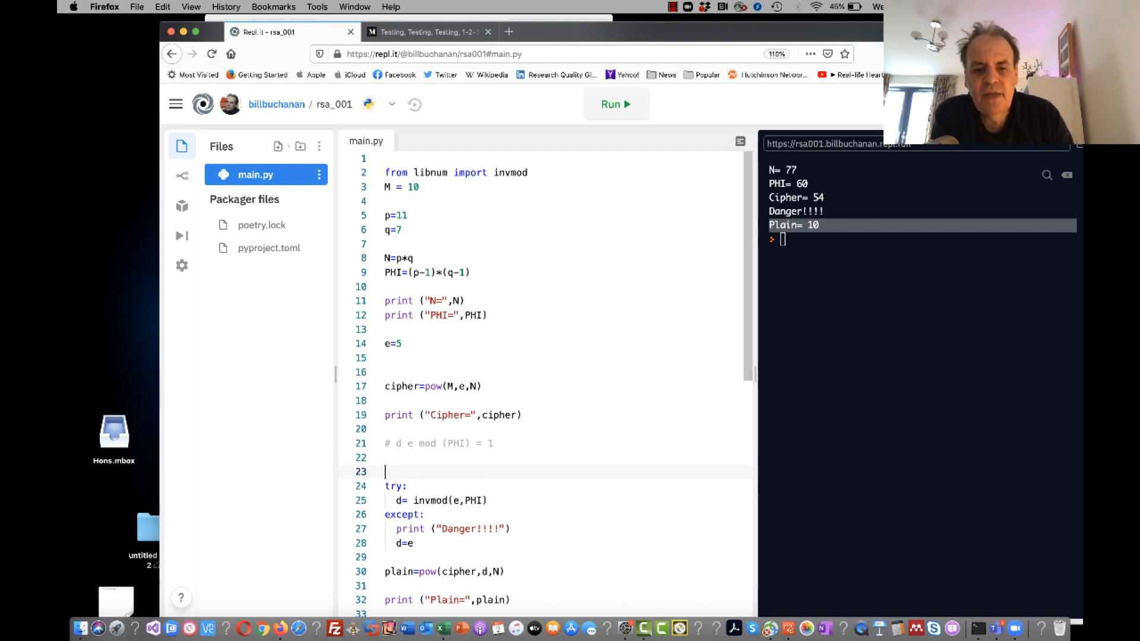
Write if (PHI % e ==0): with an indented print("Regenerate keys!!!!!") above try:.
text(if ()
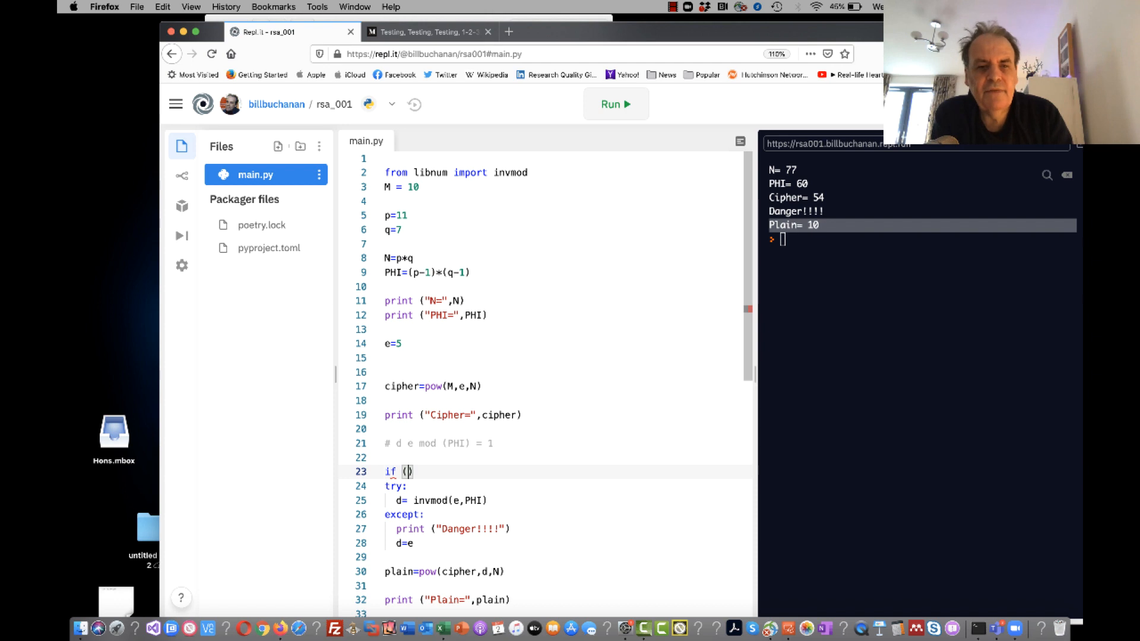
text(PHI)
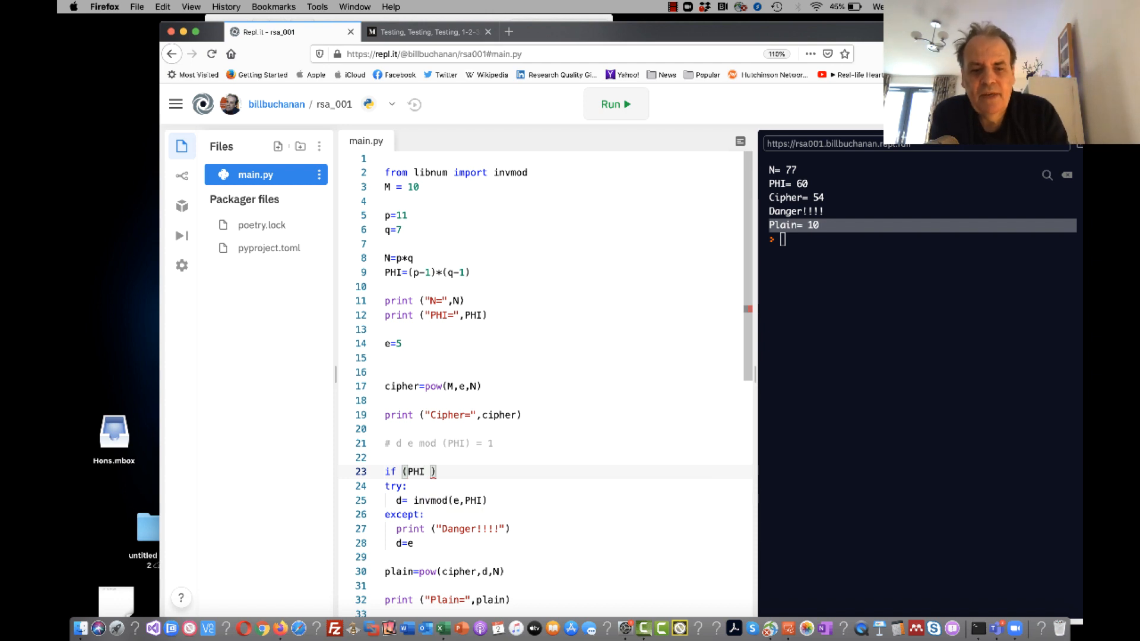
text(% e ==0)
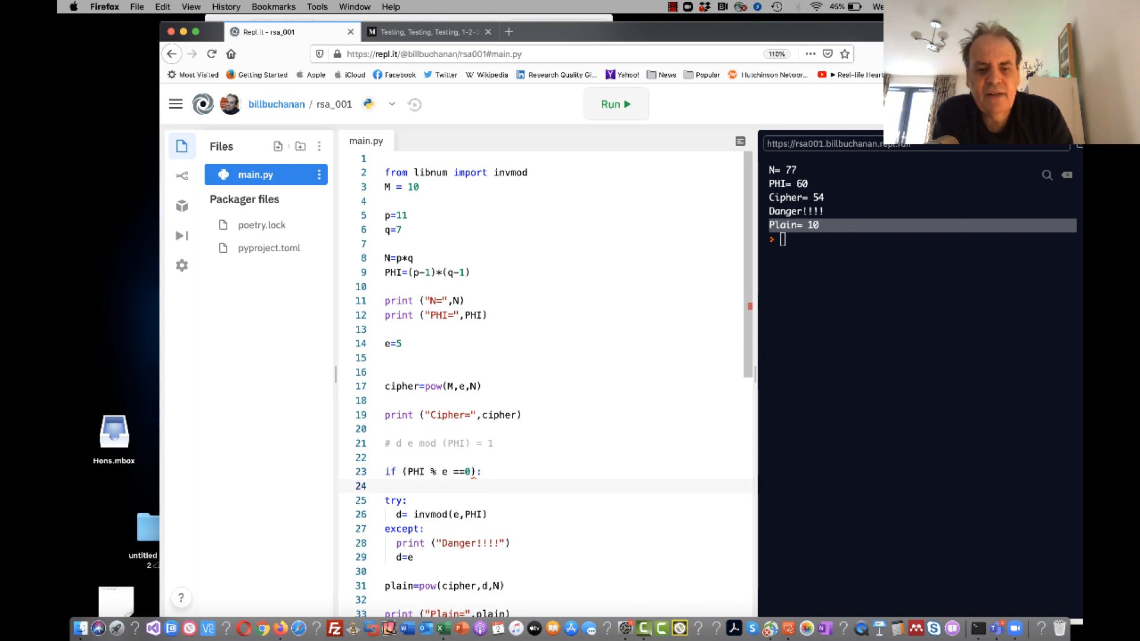
text(print "")
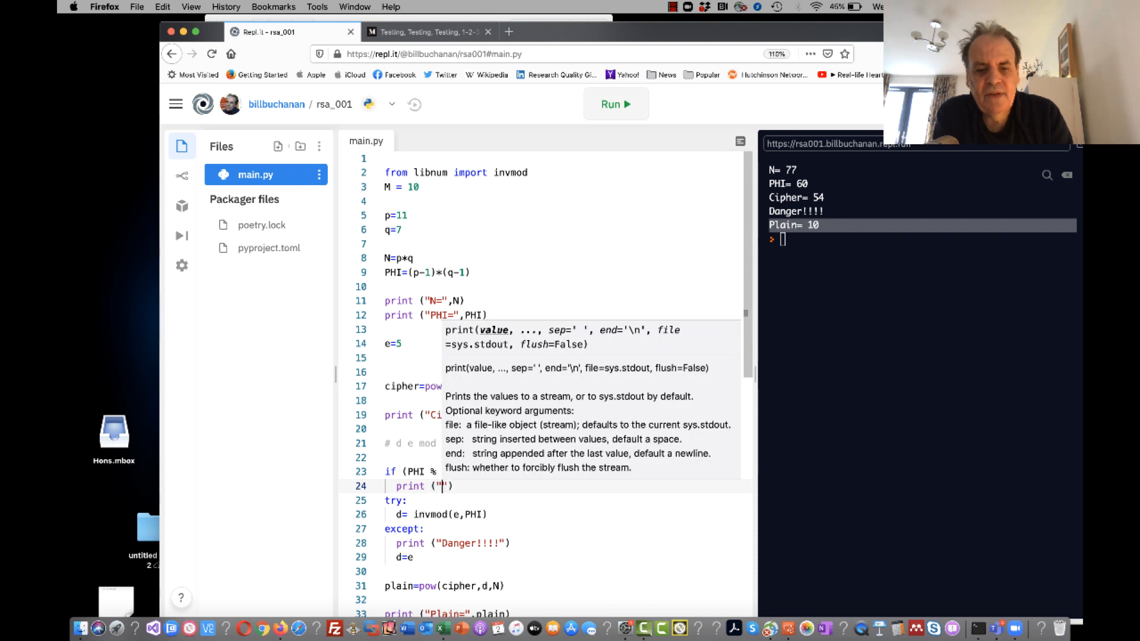
text(Regre)
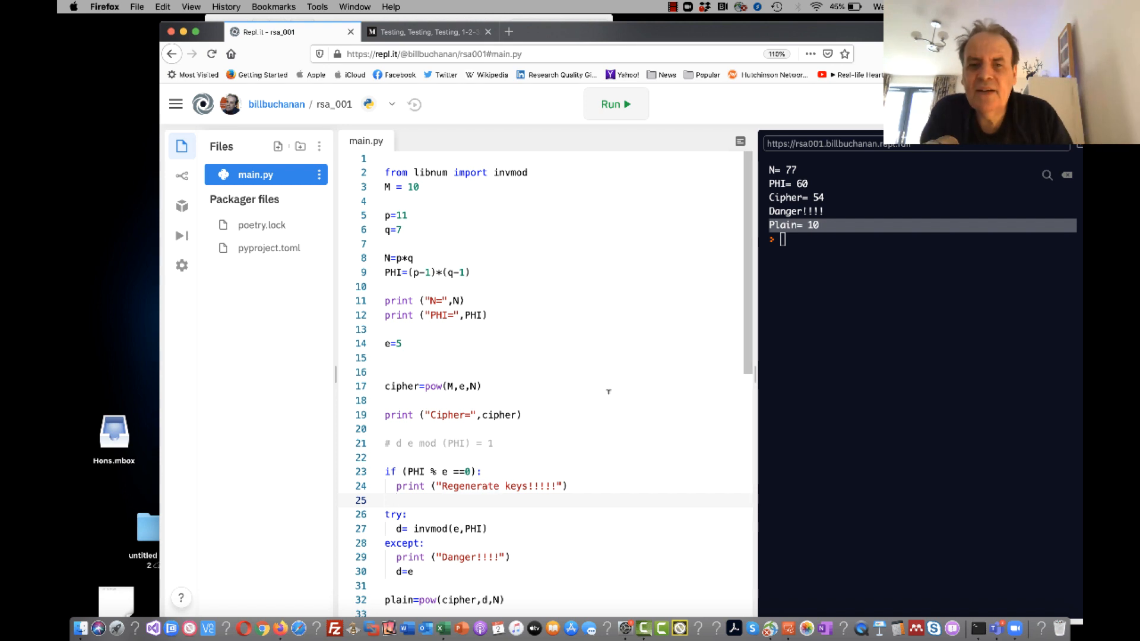
Run the script and highlight the Regenerate keys!!!!! console line above Danger!!!! and Plain= 10.
click(614, 104)
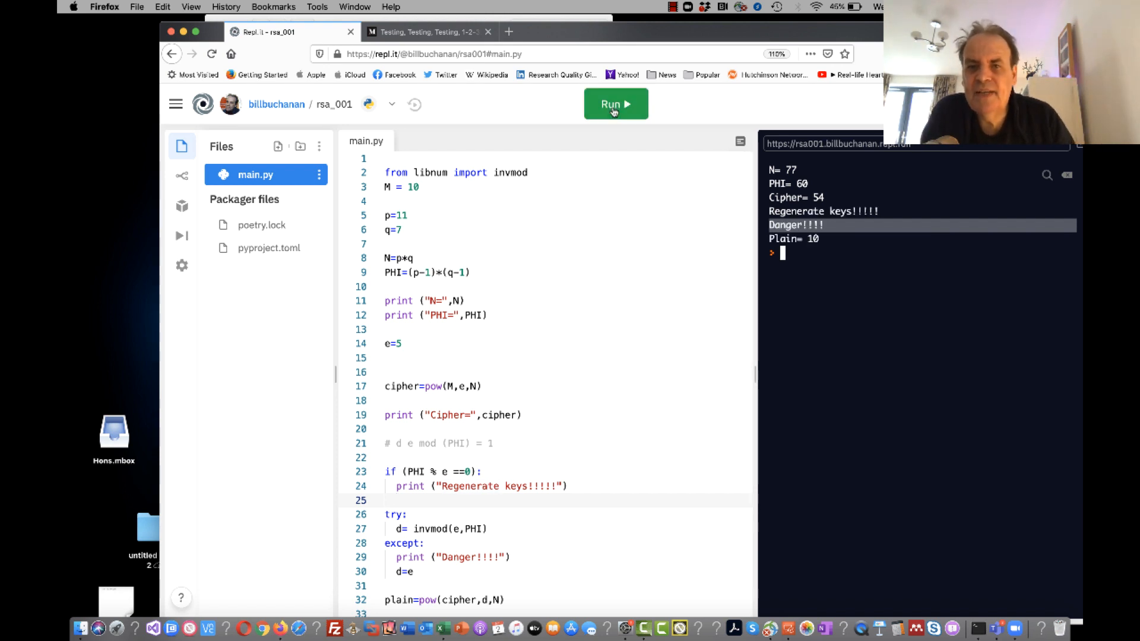
click(615, 103)
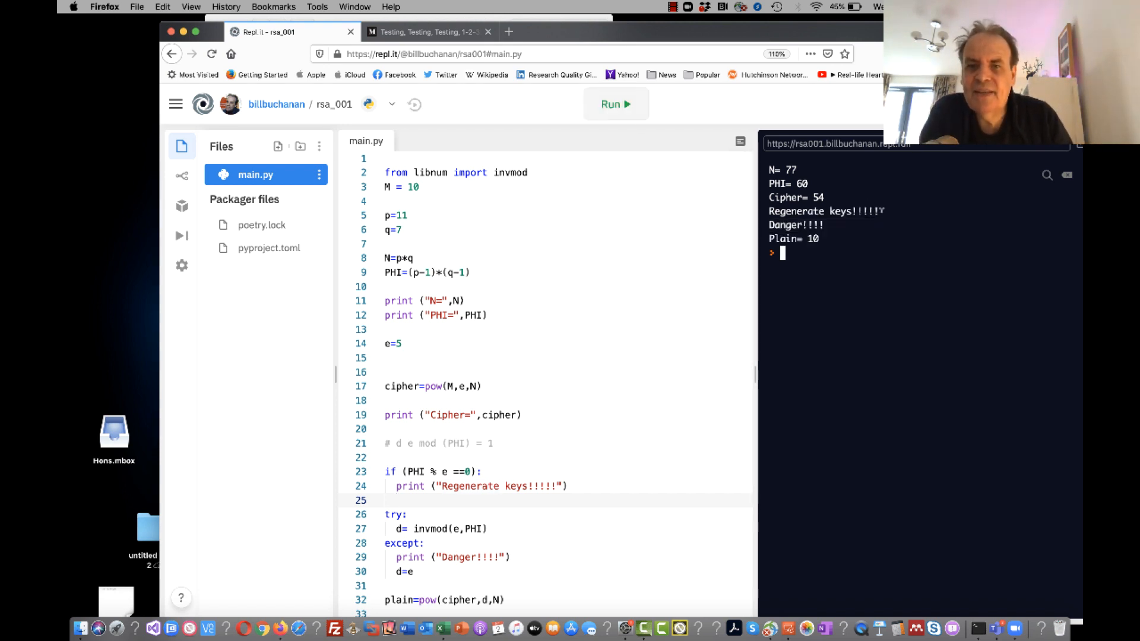
double_click(825, 211)
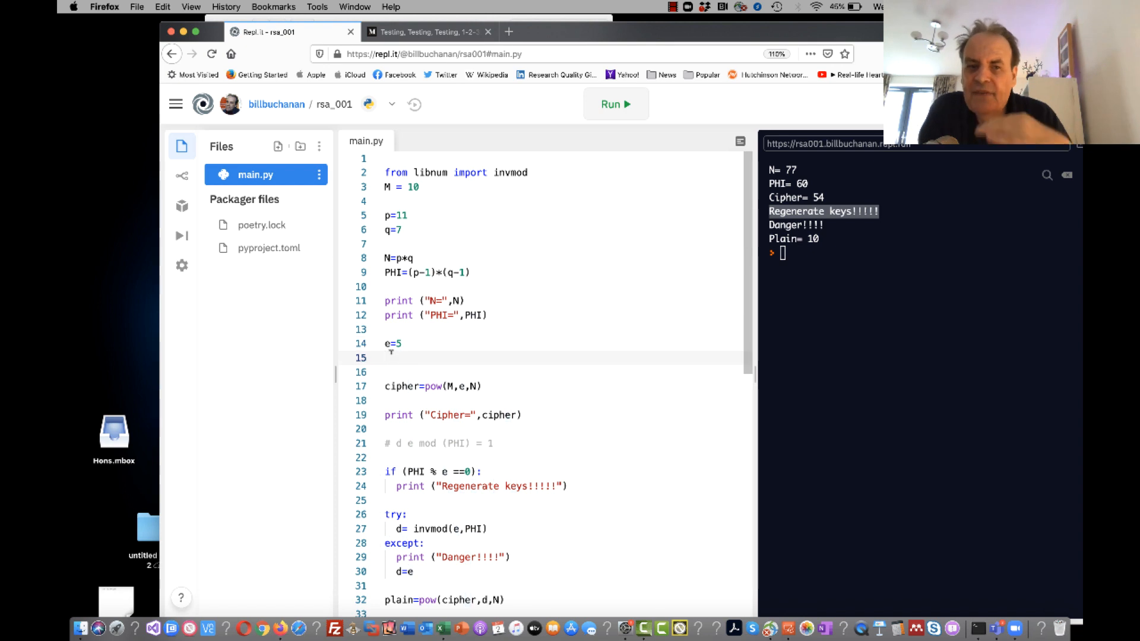
click(388, 358)
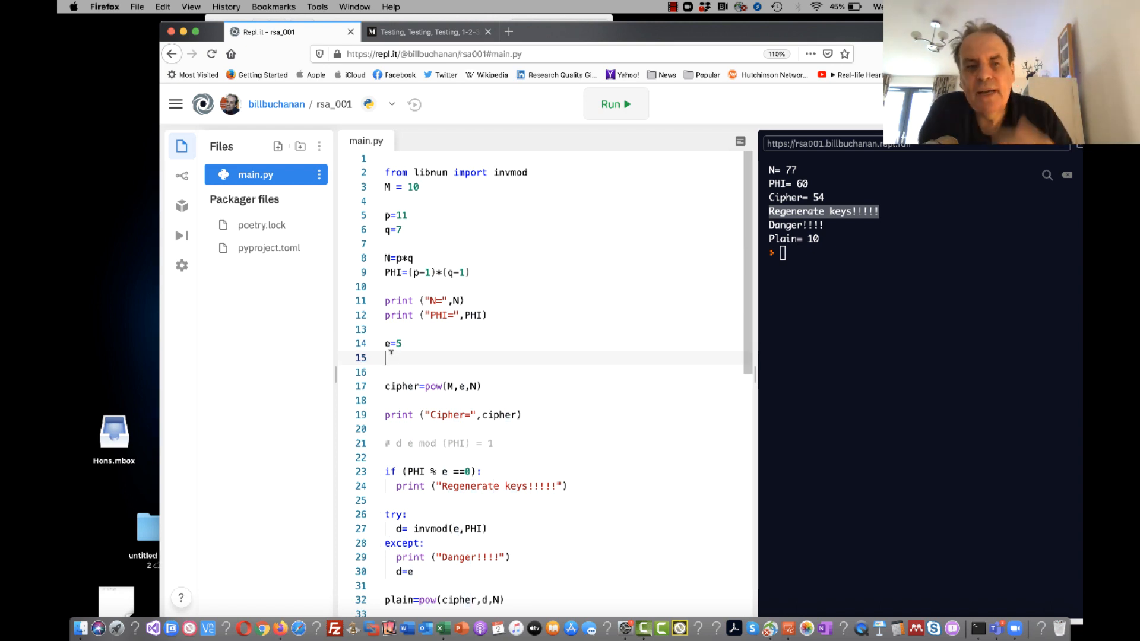
key(enter)
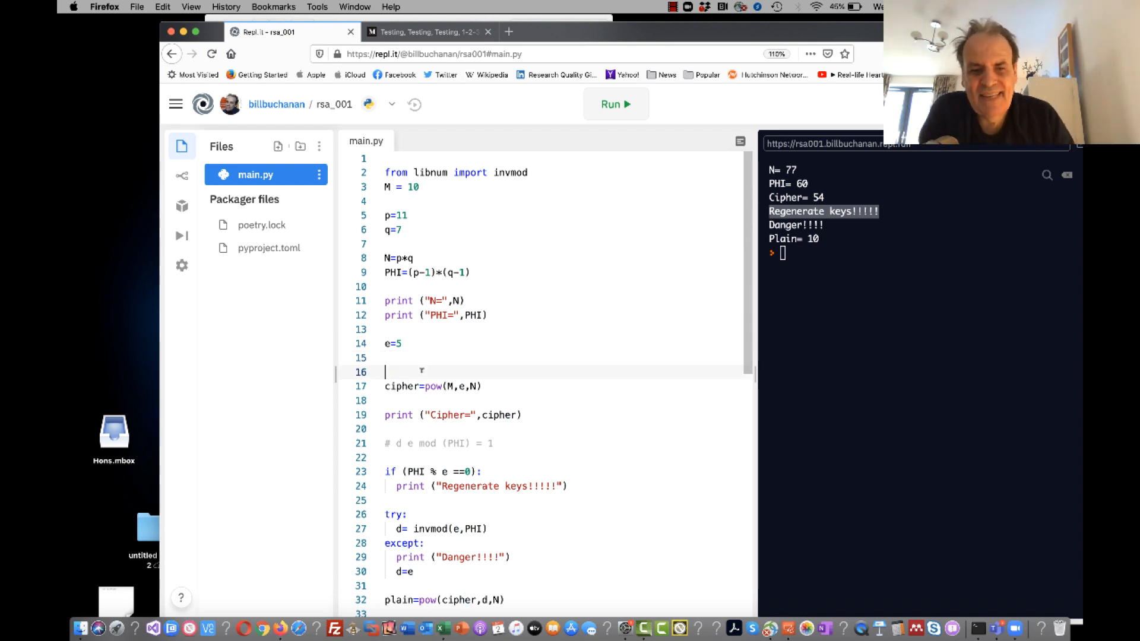